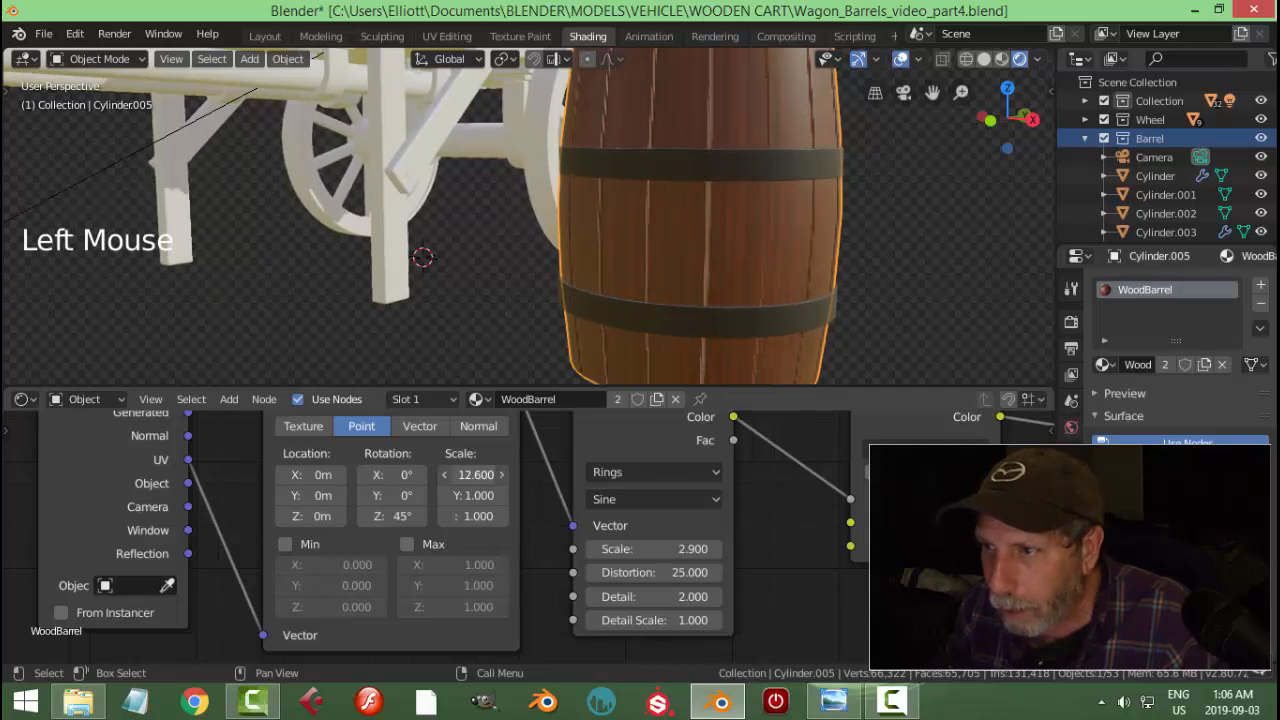
# Make WoodBarrel single-user as WoodBarrel.001 and raise its Wave Texture scale to 15.3
pyautogui.moveTo(476, 474); pyautogui.dragTo(480, 474)
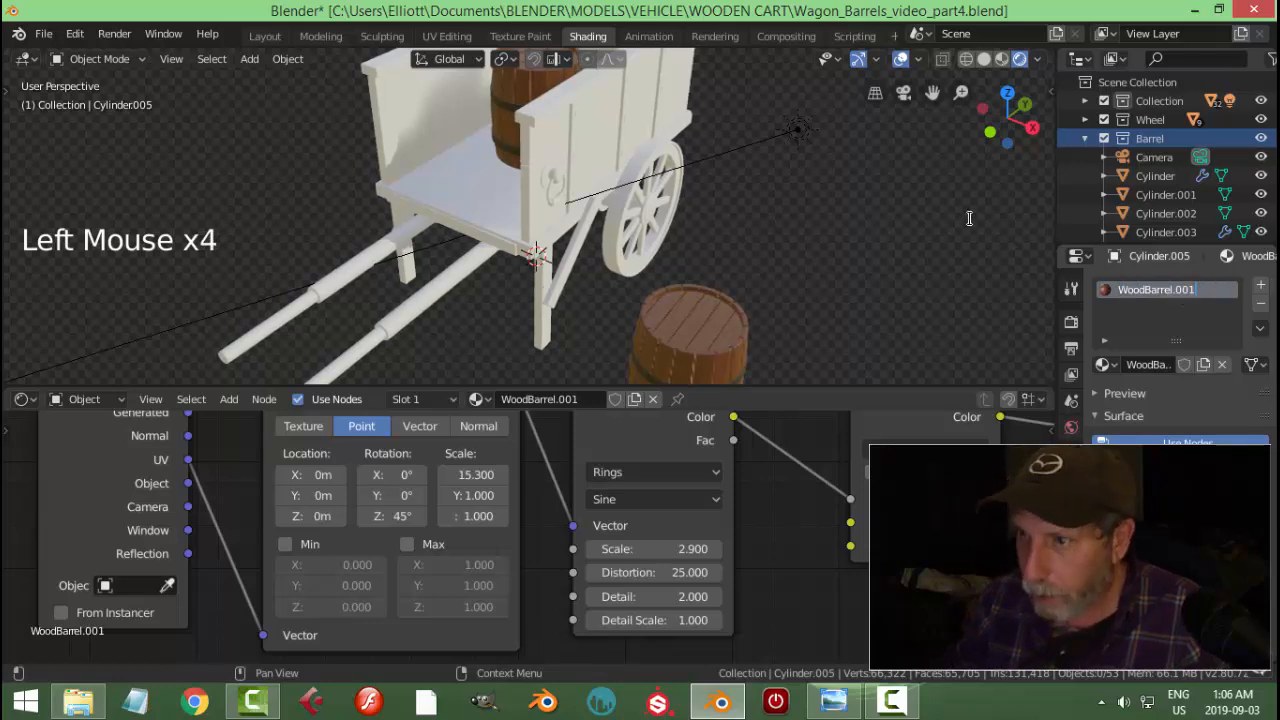
pyautogui.press('backspace')
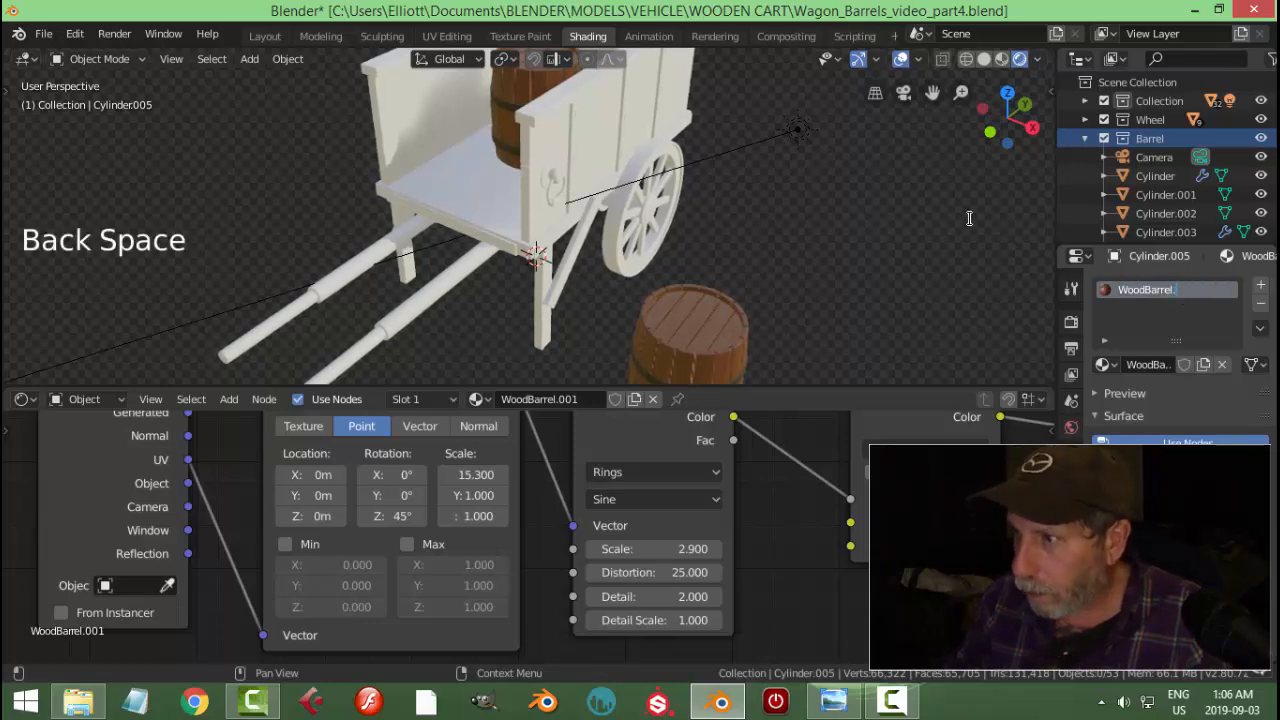
pyautogui.press('Backspace')
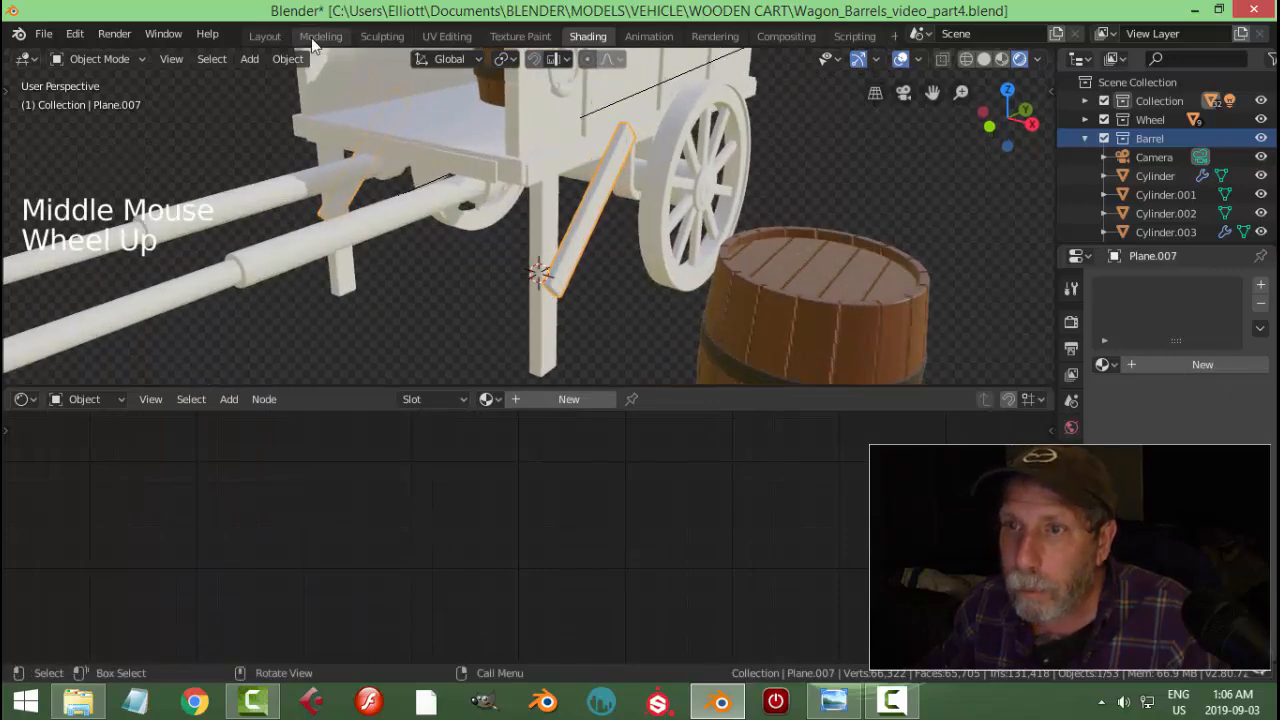
# Smart UV Project the diagonal strut and cart side panels and assign WoodWagon to both
pyautogui.click(320, 36)
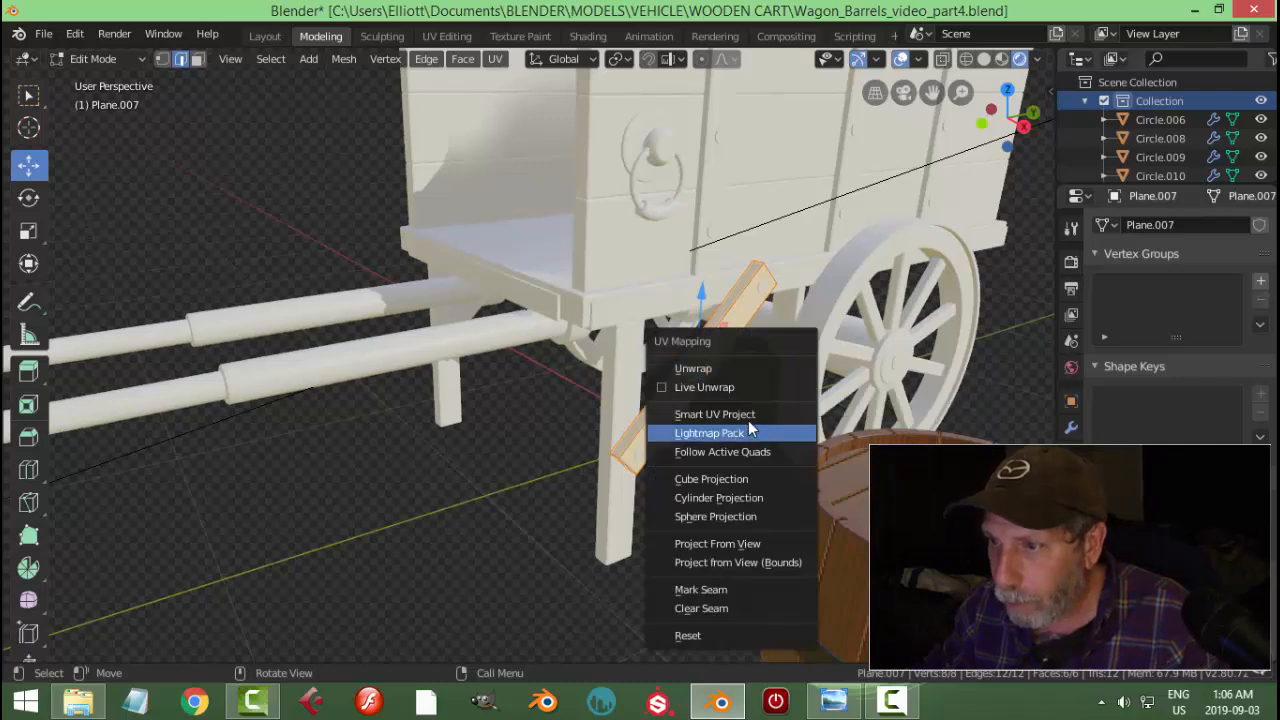
pyautogui.click(716, 414)
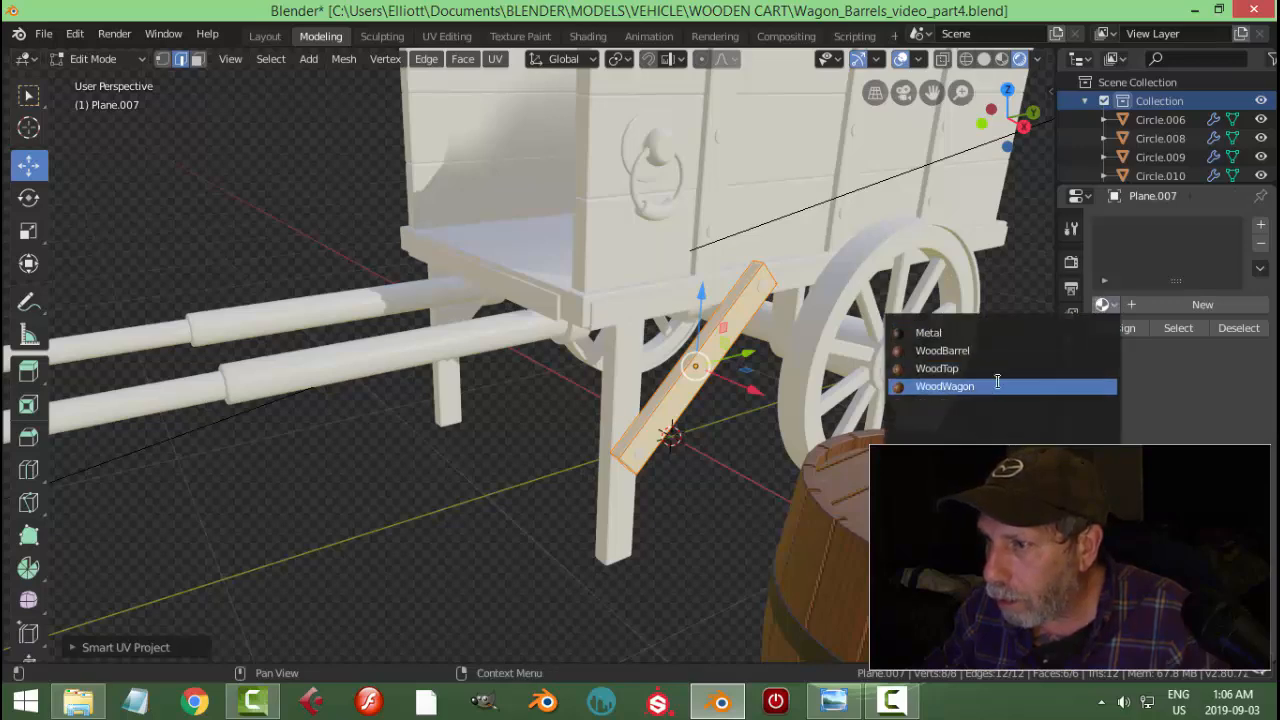
pyautogui.click(944, 386)
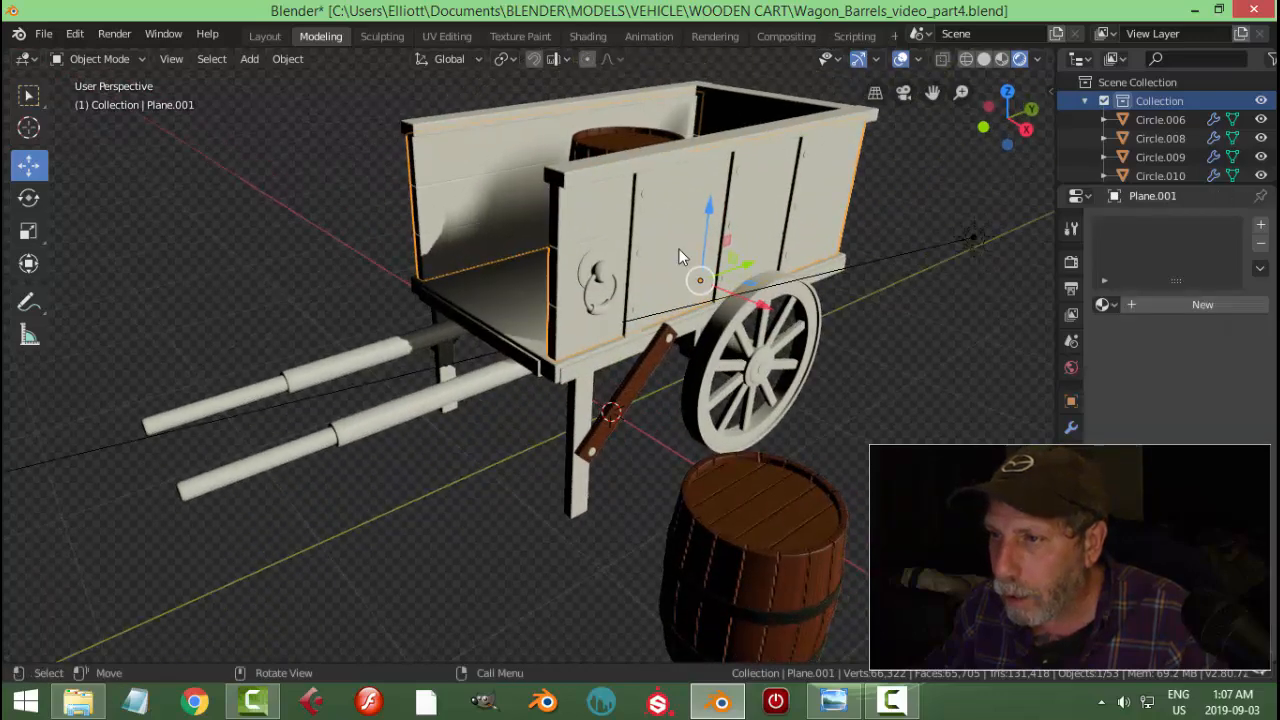
pyautogui.press('Tab')
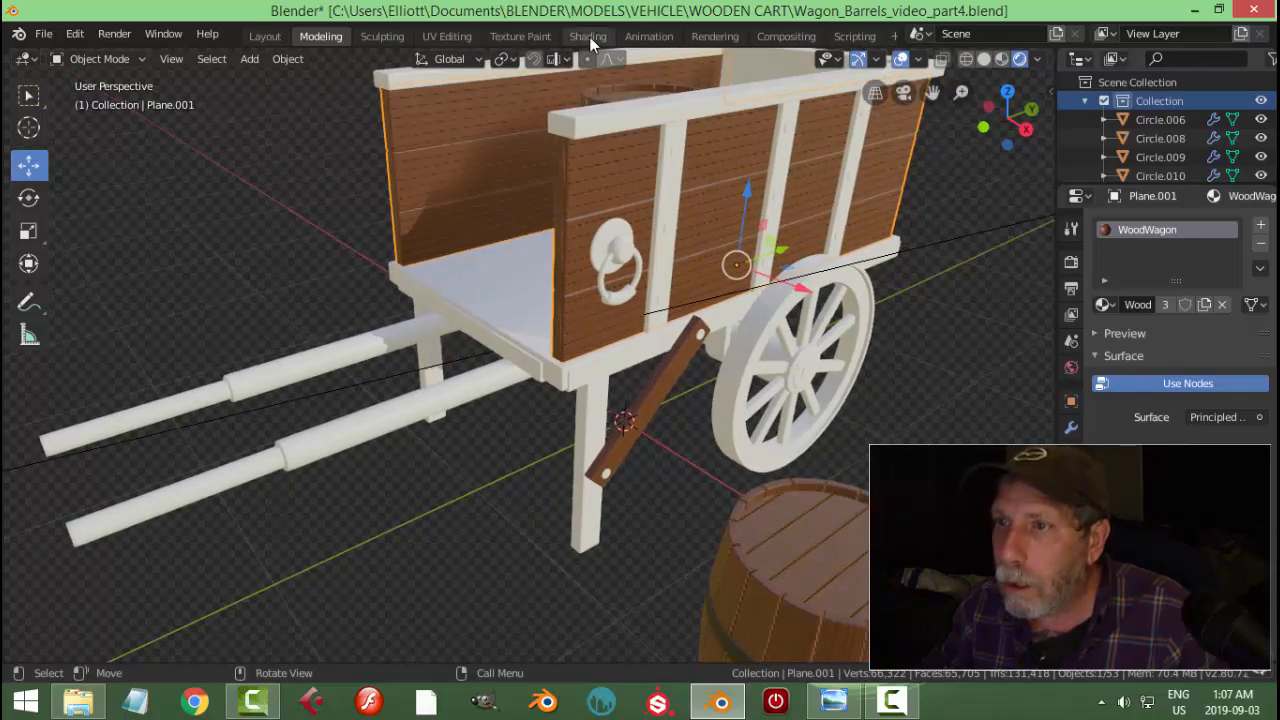
# Review the WoodWagon node tree, reassign WoodBarrel to the barrel, and return to Modeling
pyautogui.click(588, 36)
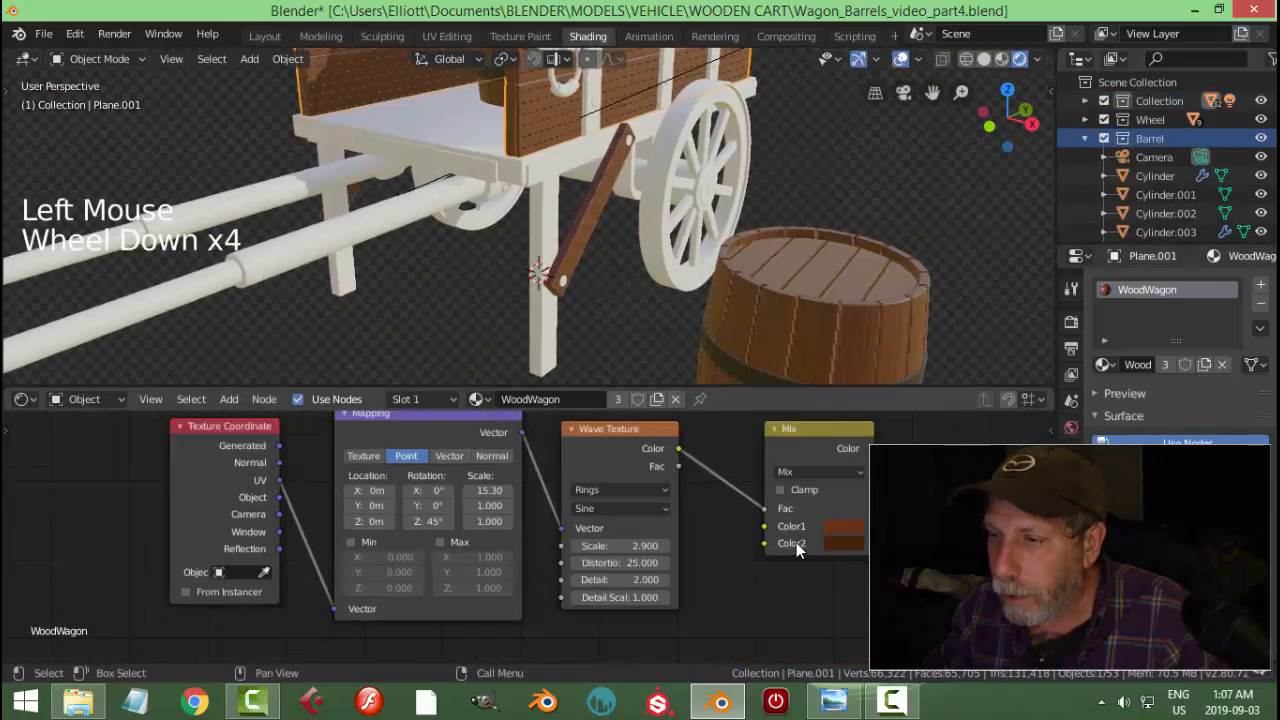
pyautogui.scroll(-3)
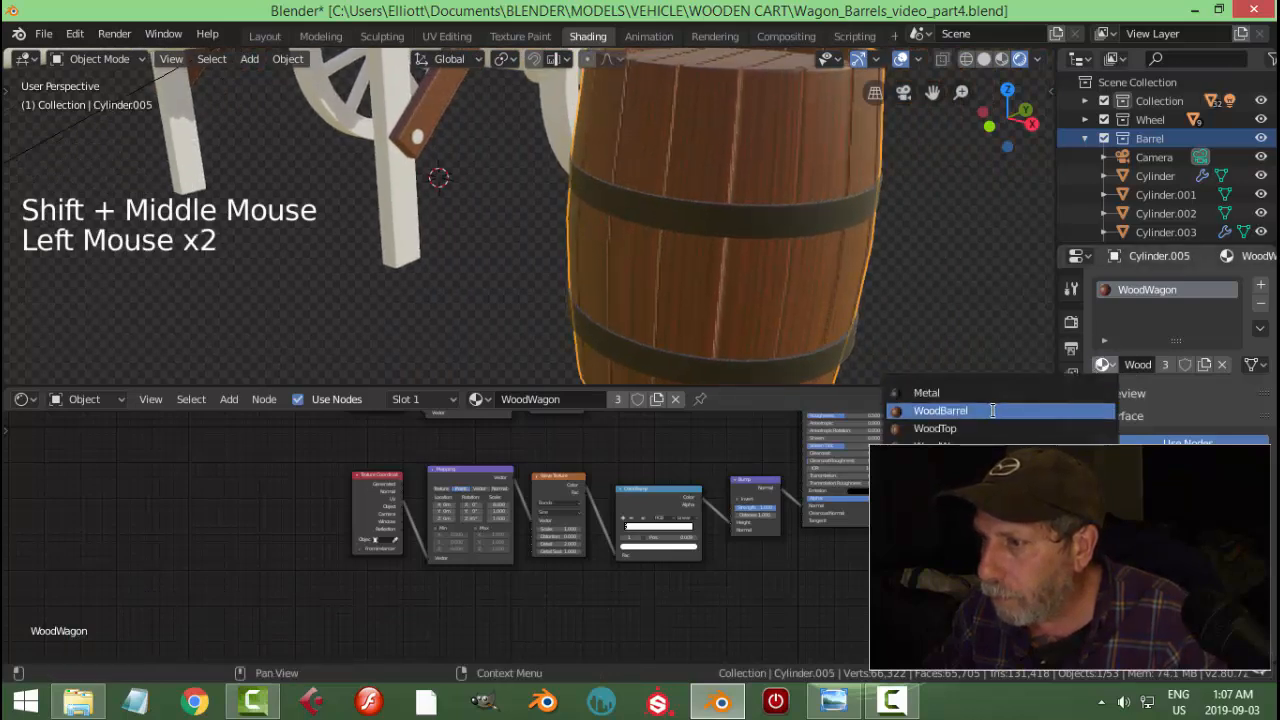
pyautogui.click(940, 410)
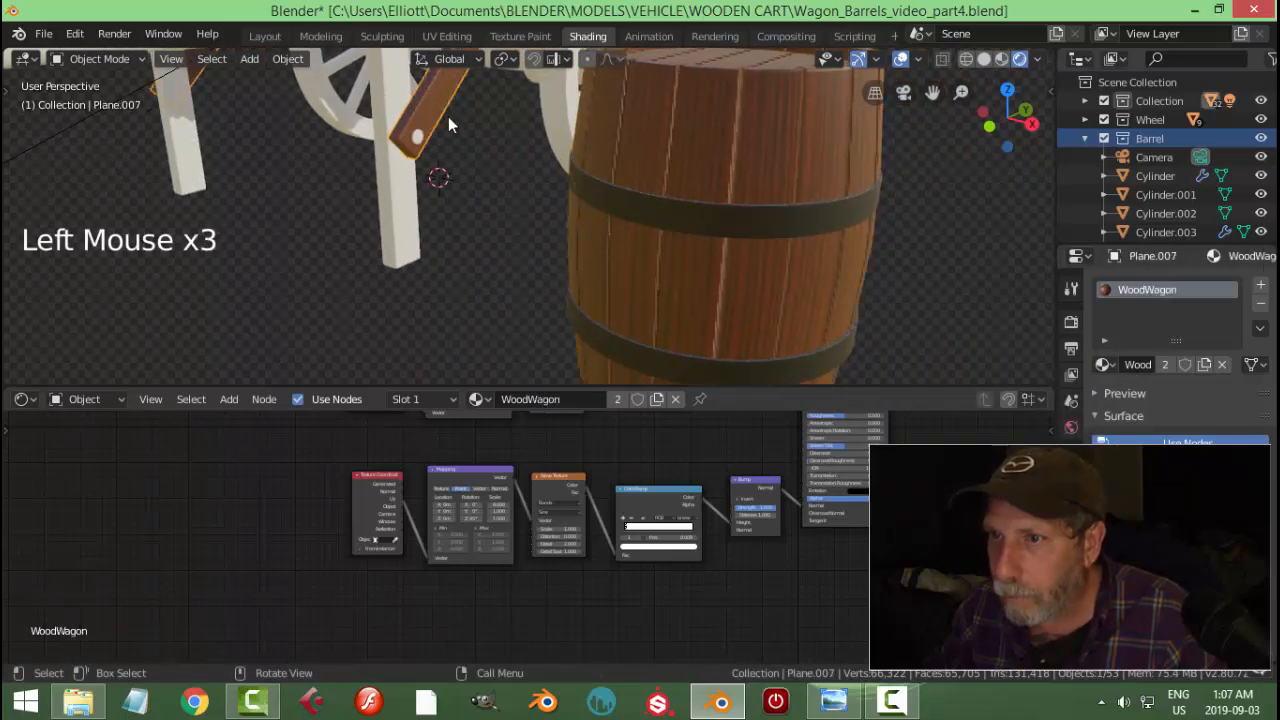
pyautogui.click(760, 276)
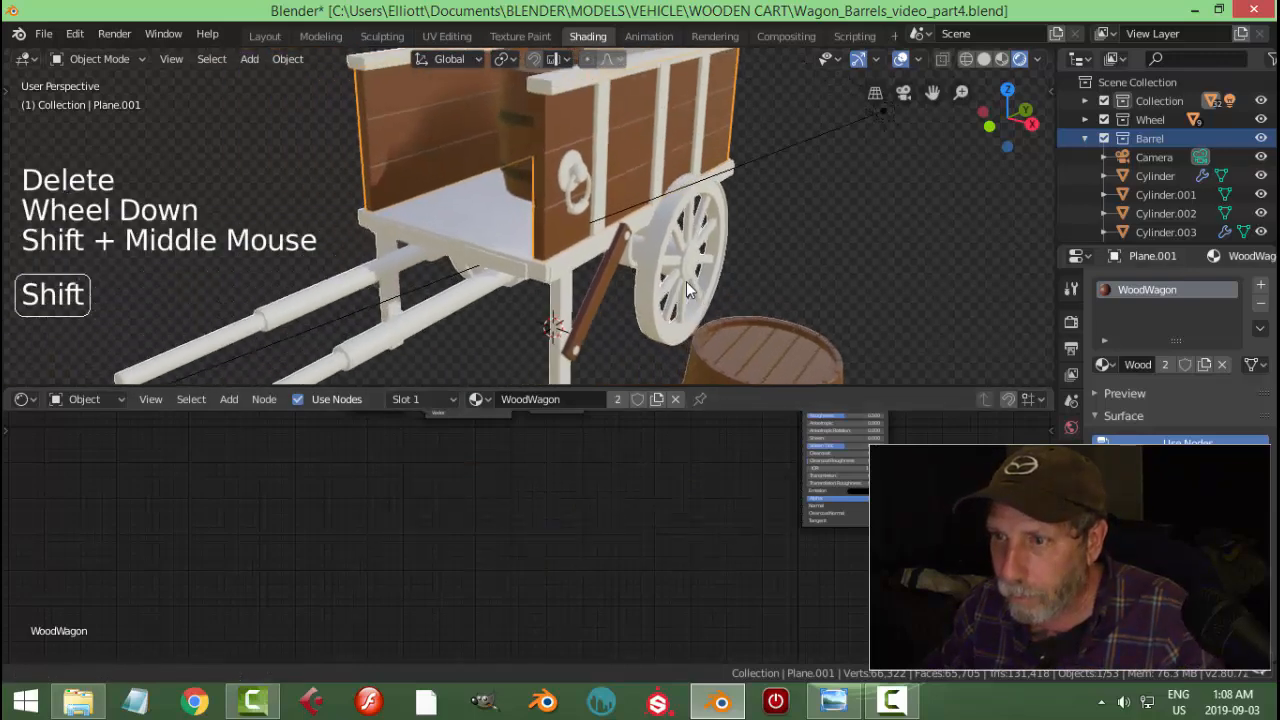
pyautogui.click(320, 36)
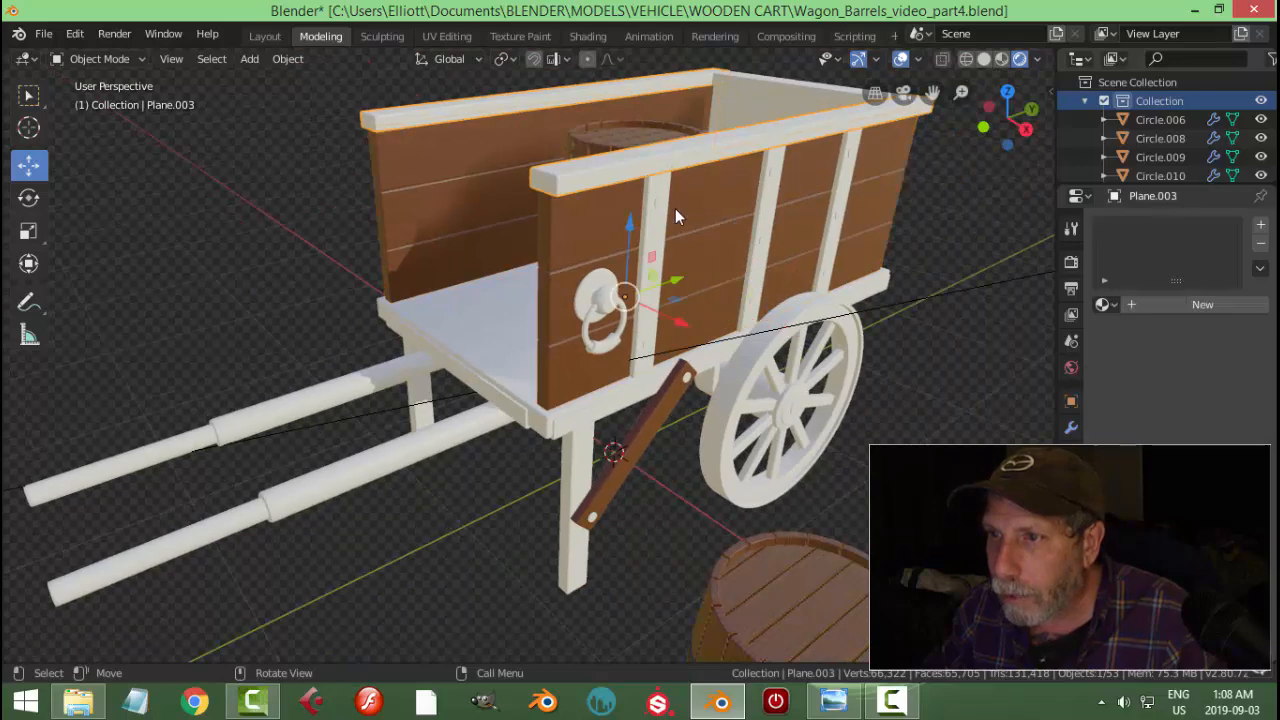
# Smart UV Project the top rail, cart boards and legs and give each the WoodWagon material
pyautogui.press('Tab')
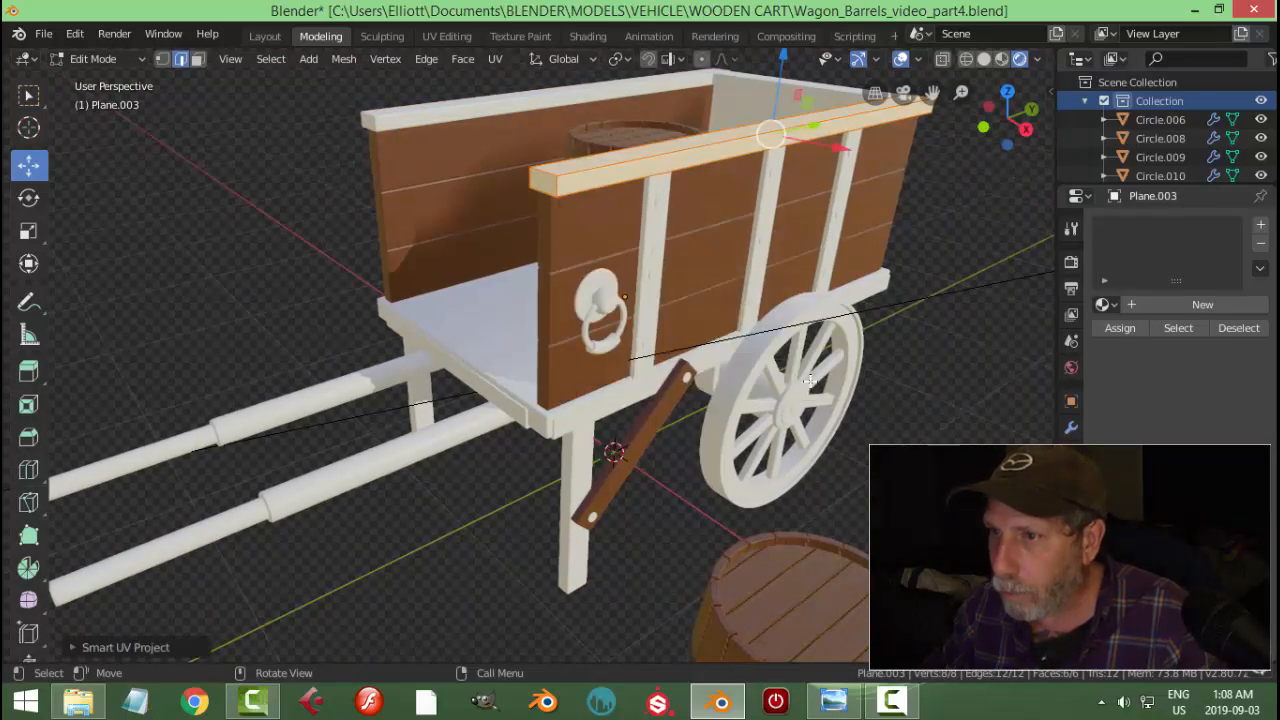
pyautogui.click(1104, 304)
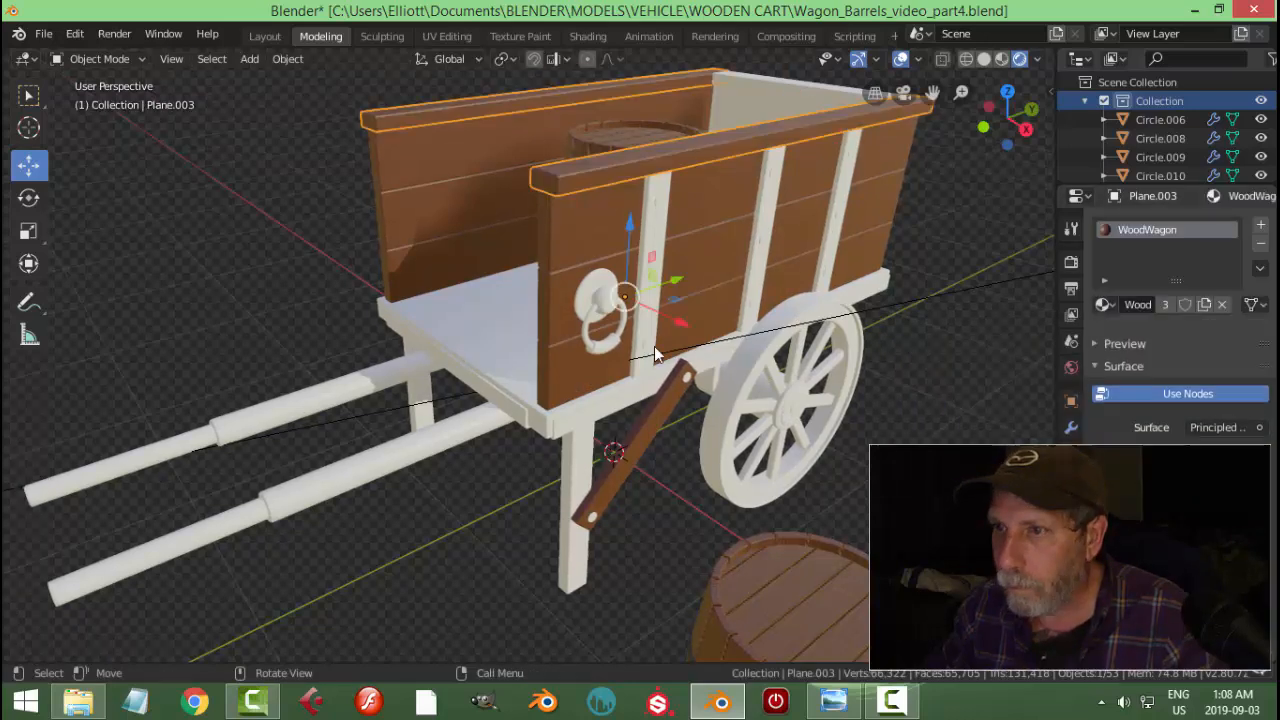
pyautogui.press('Tab')
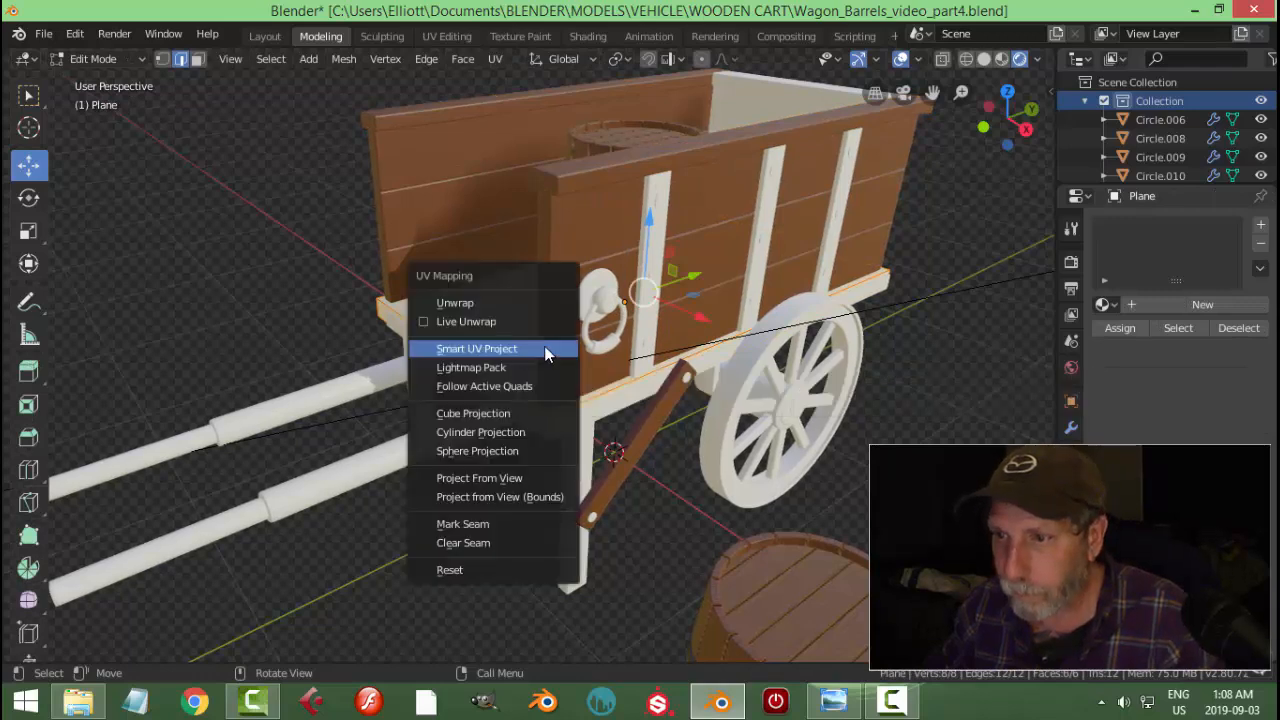
pyautogui.click(476, 348)
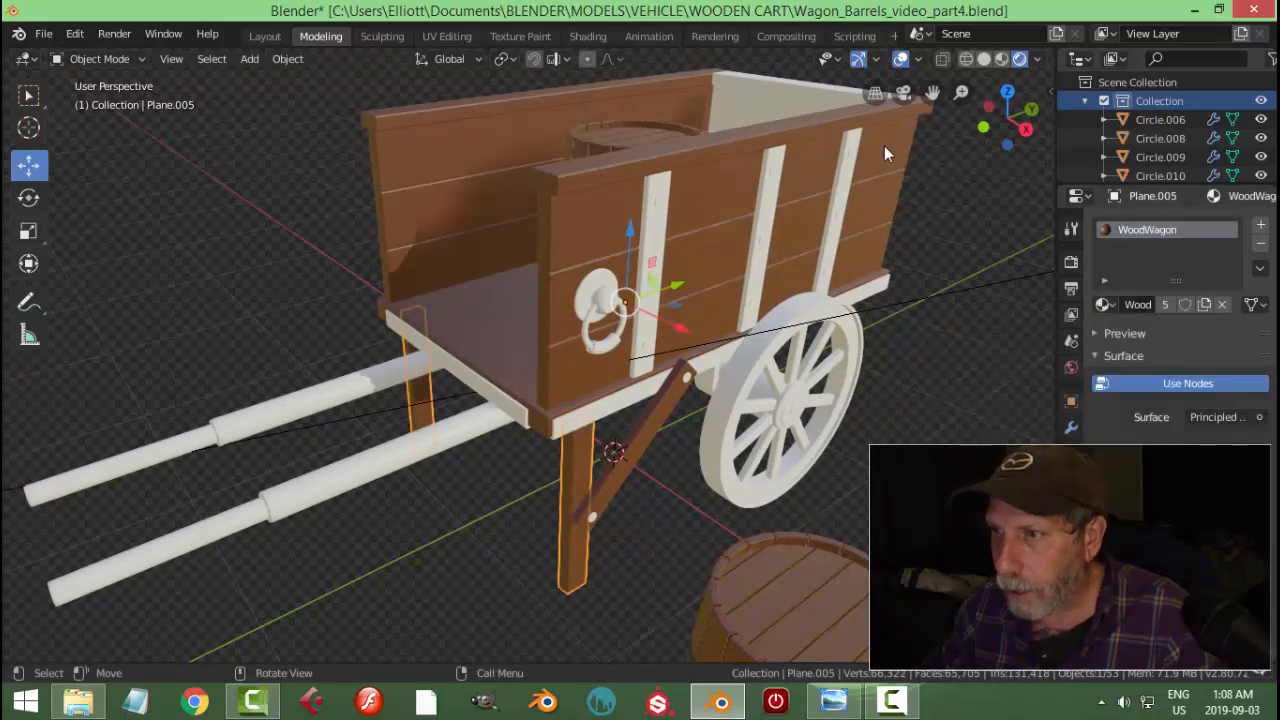
pyautogui.press('Tab')
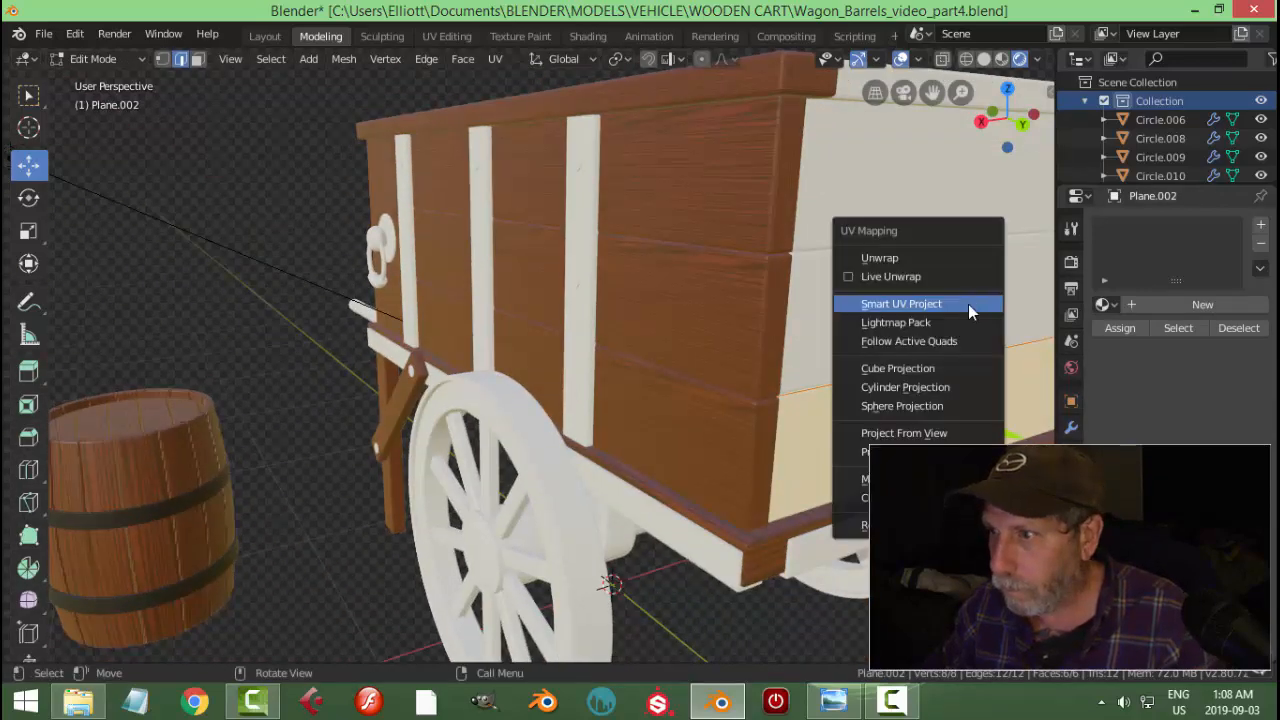
pyautogui.click(900, 304)
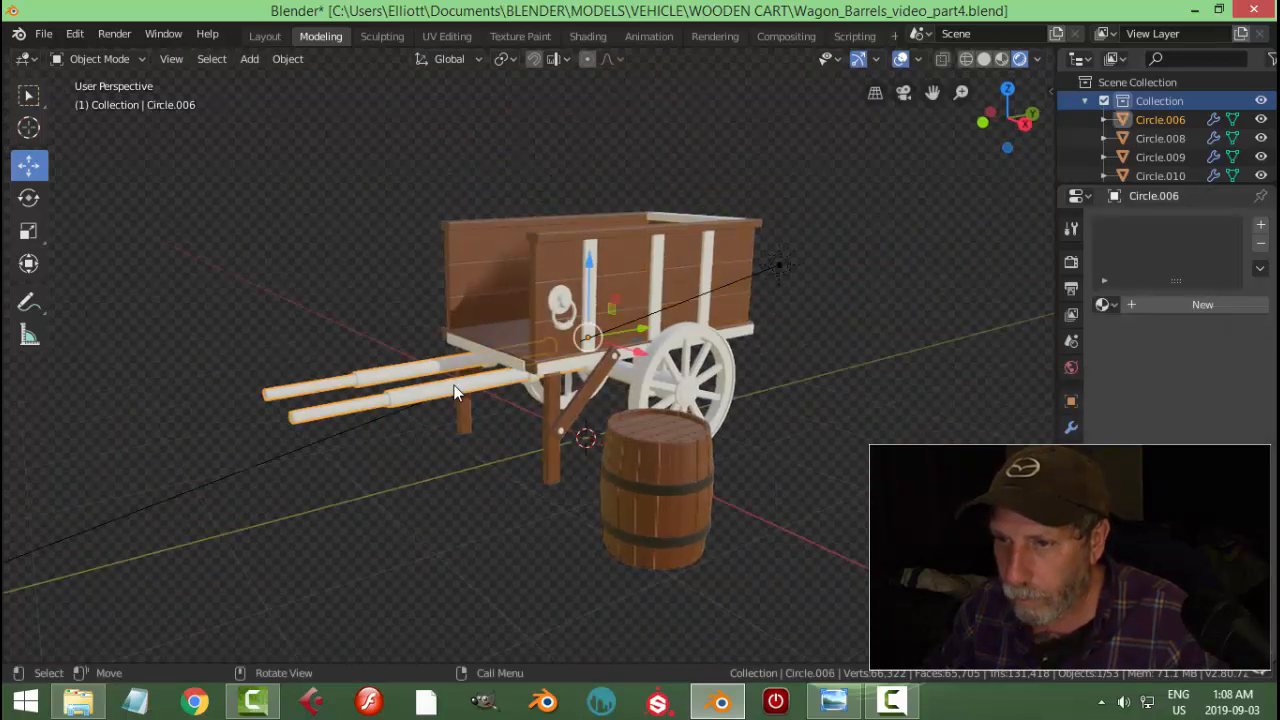
# Unwrap Plane.010 side trim and Plane.008 wheel spokes and assign WoodWagon to them
pyautogui.press('Tab')
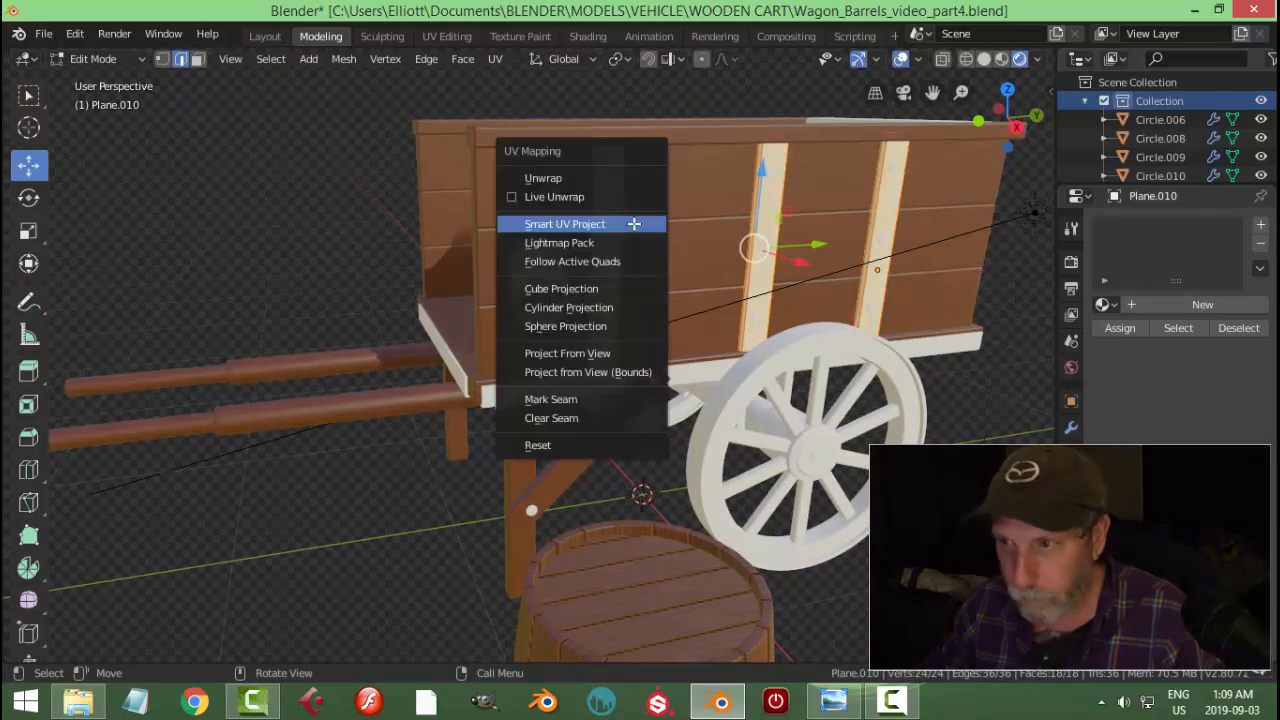
pyautogui.click(564, 224)
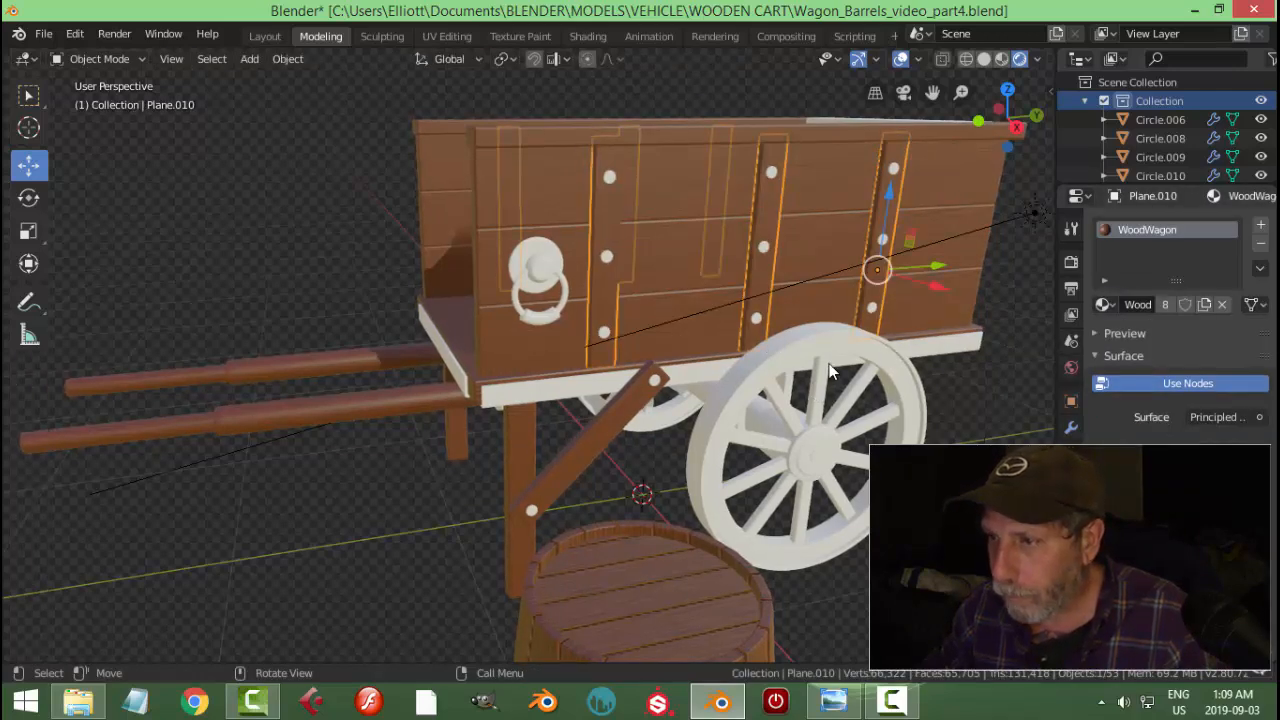
pyautogui.press('Tab')
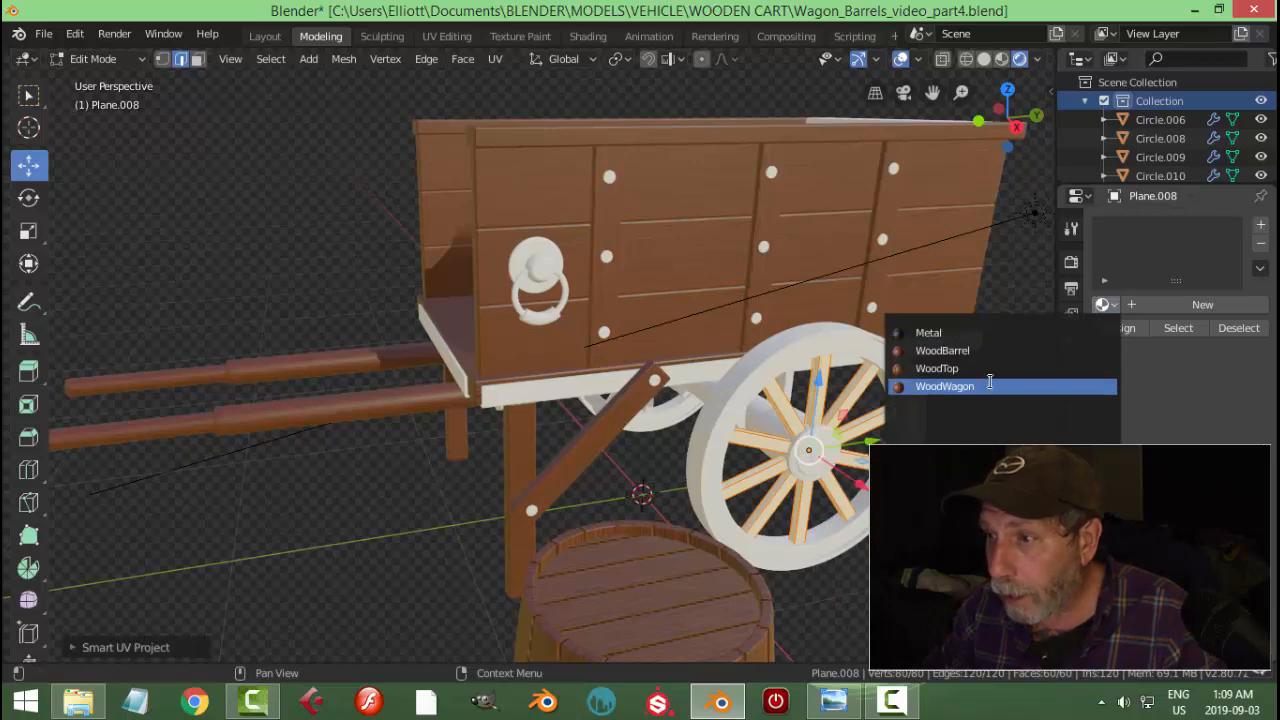
pyautogui.click(944, 386)
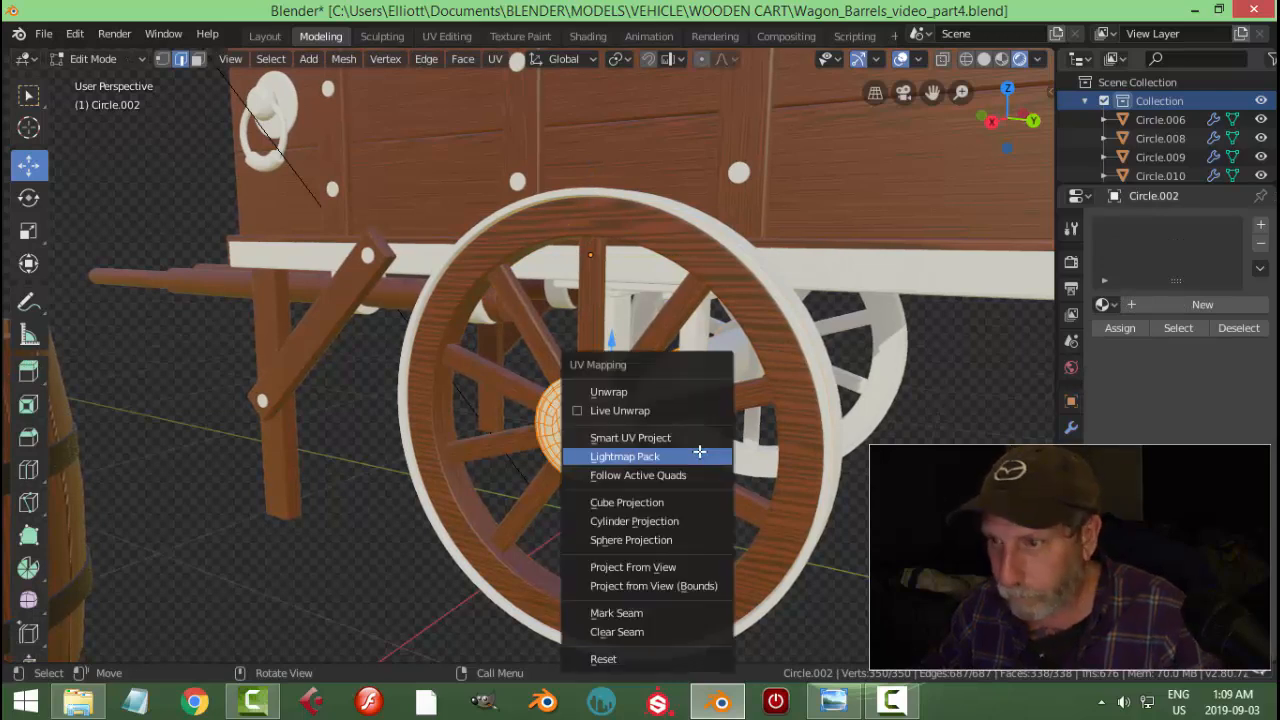
# Unwrap the wheel and the long underside cart board and give them WoodWagon wood
pyautogui.click(630, 436)
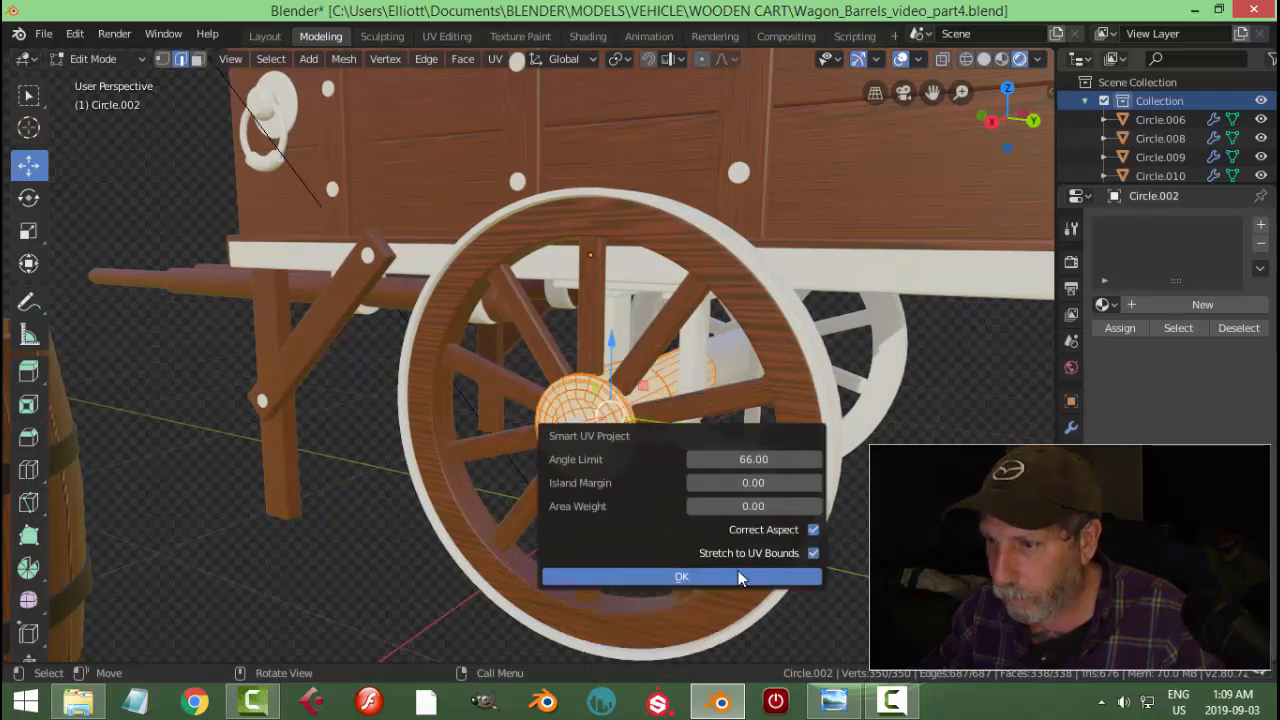
pyautogui.click(680, 576)
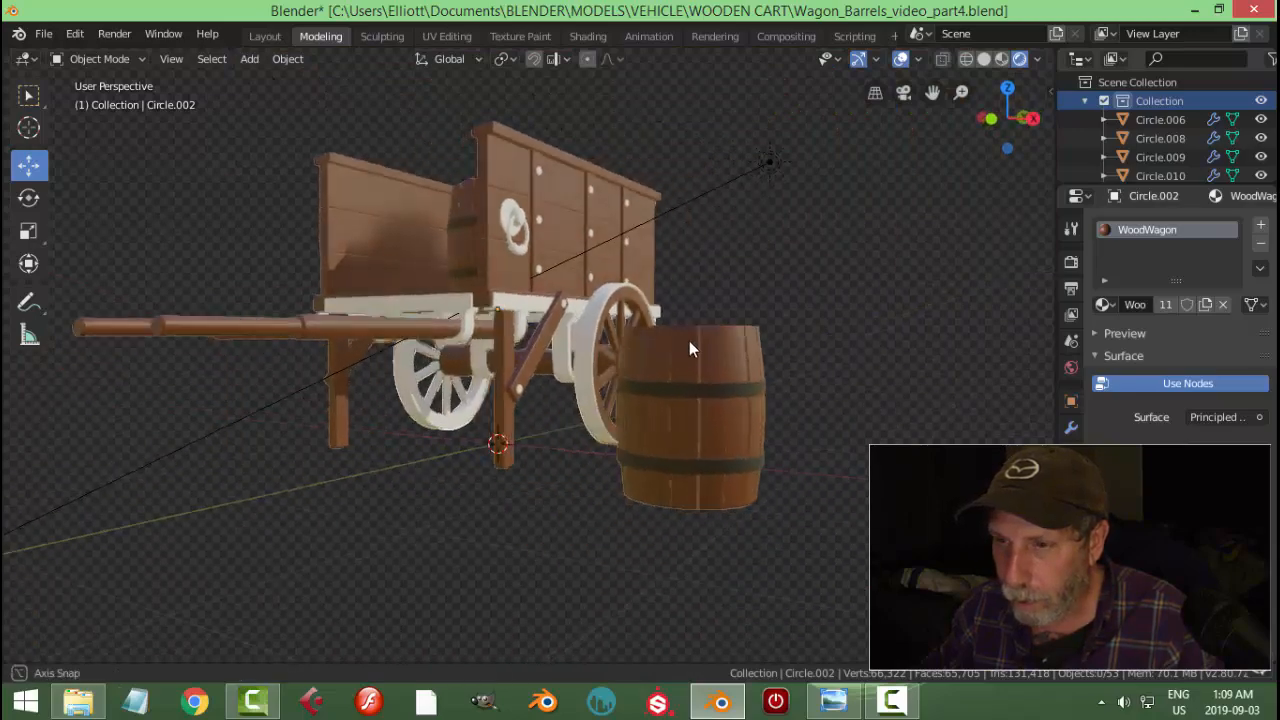
pyautogui.moveTo(690, 350); pyautogui.dragTo(660, 390)
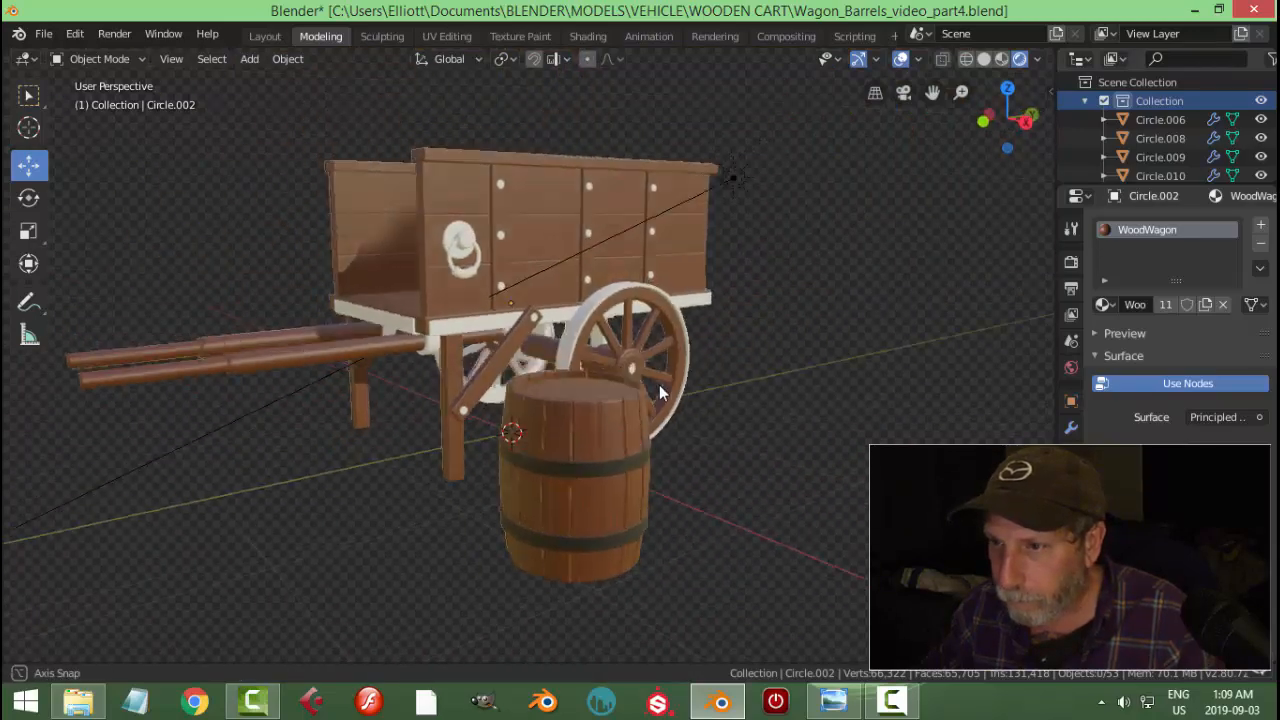
pyautogui.moveTo(660, 390); pyautogui.dragTo(464, 430)
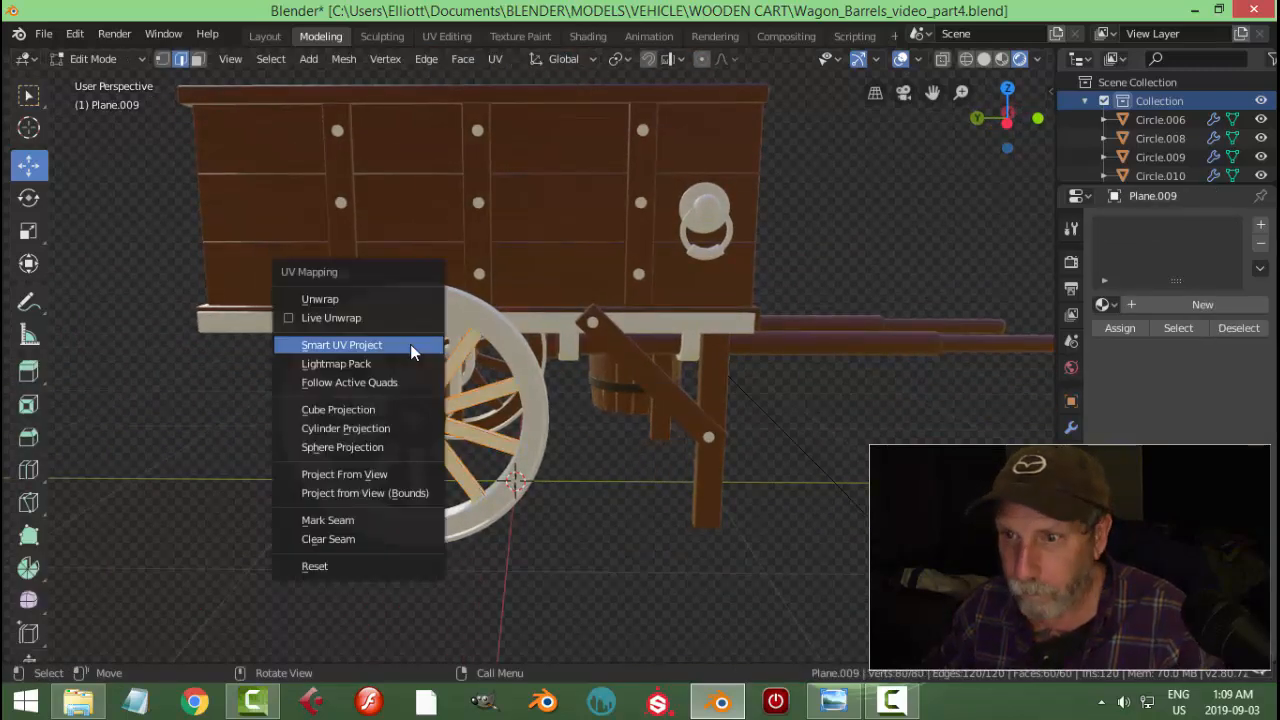
pyautogui.click(340, 344)
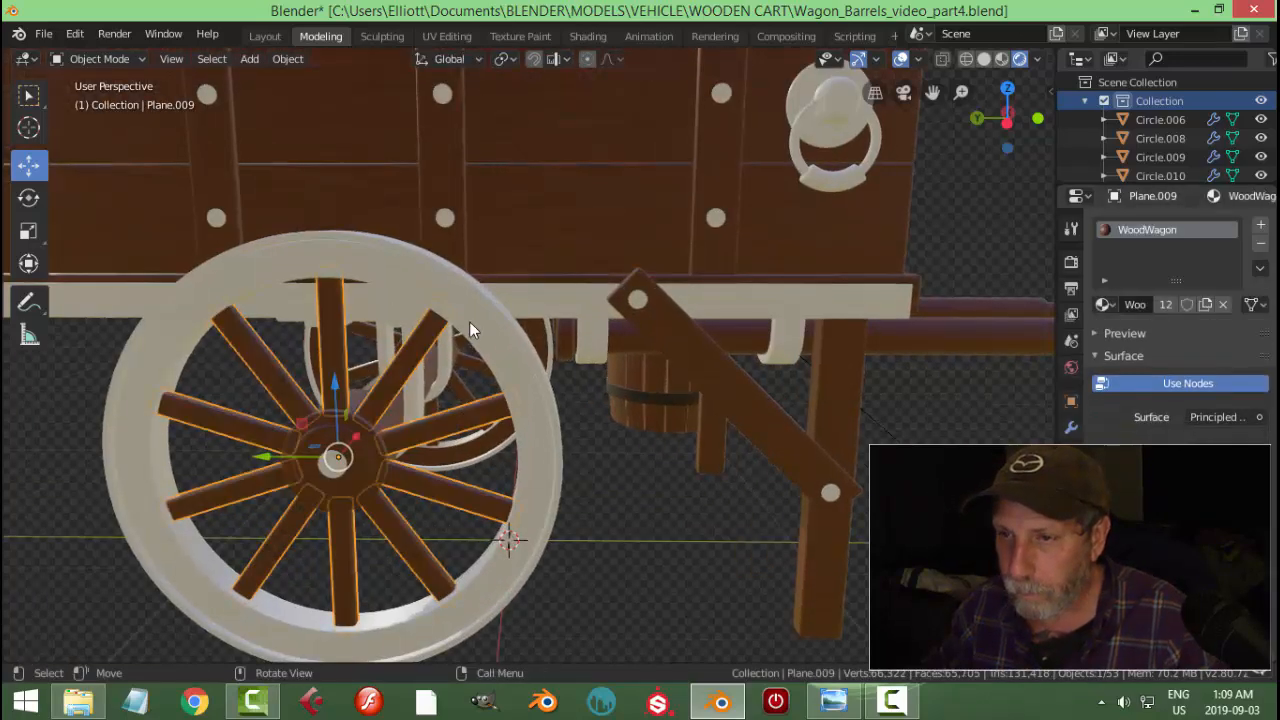
pyautogui.press('Tab')
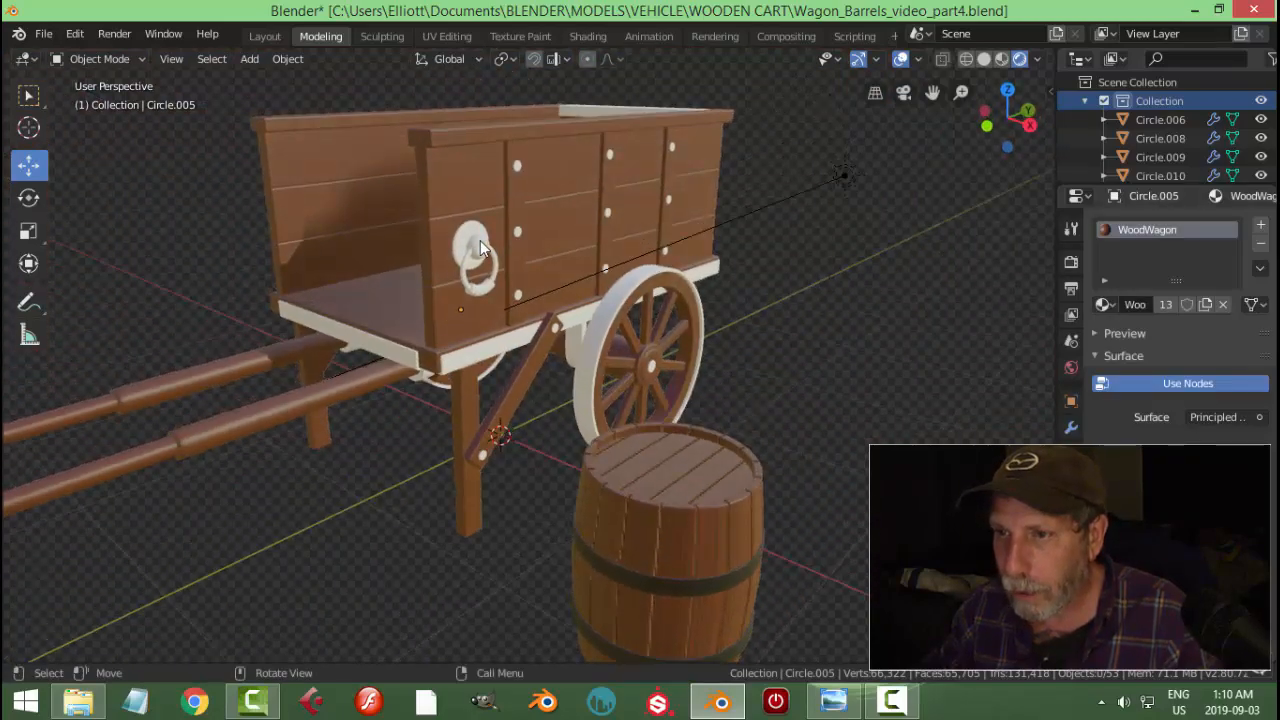
# Smart UV Project the underside wooden block and assign Metal to the U-shaped bracket
pyautogui.click(1104, 228)
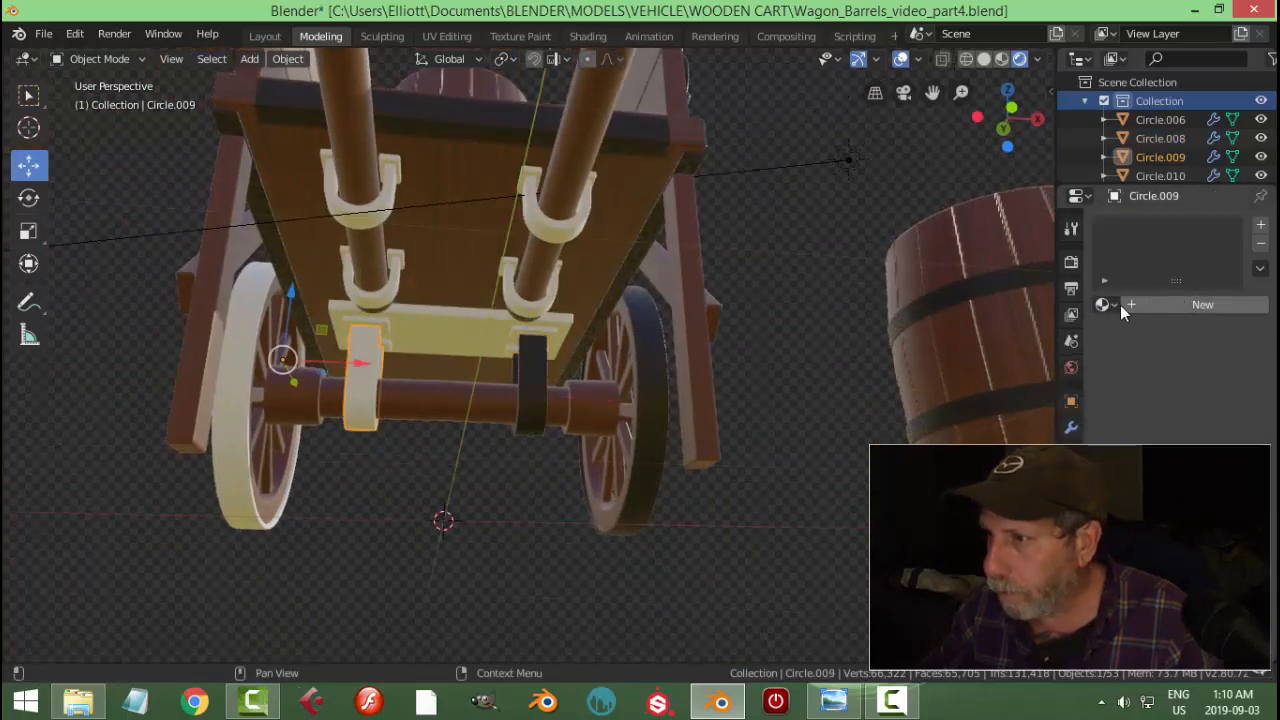
pyautogui.click(1200, 304)
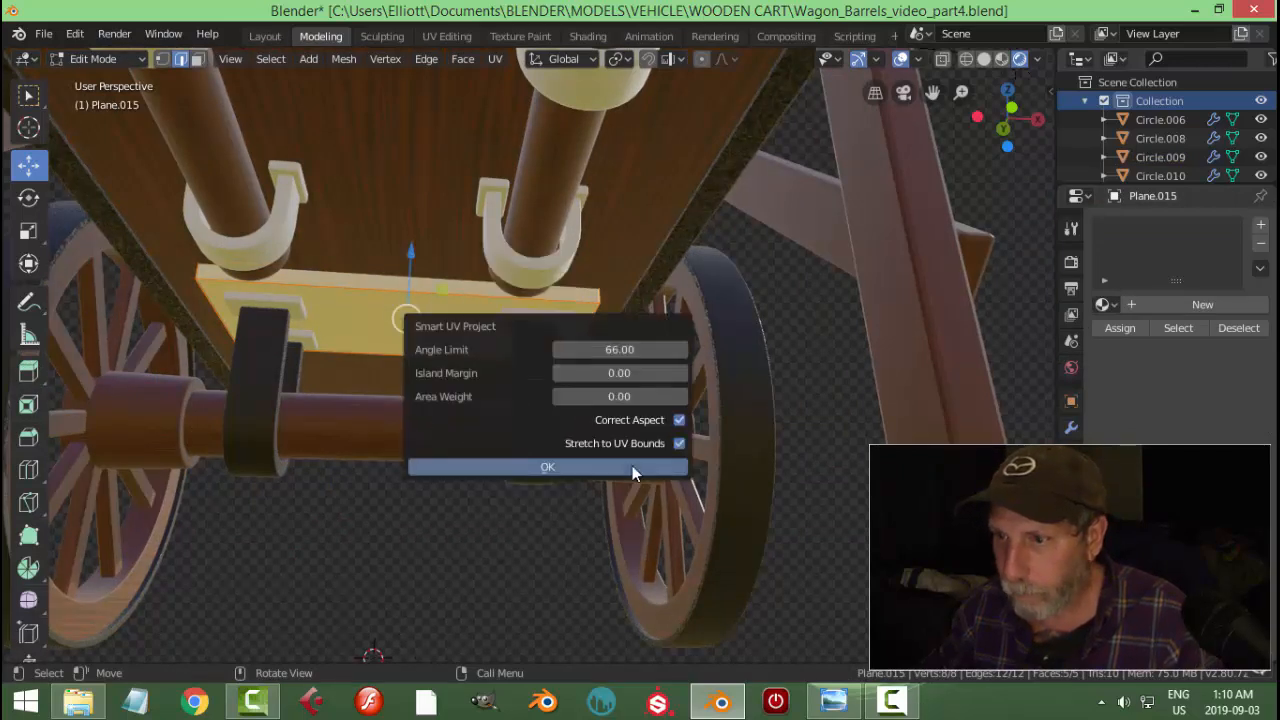
pyautogui.click(548, 466)
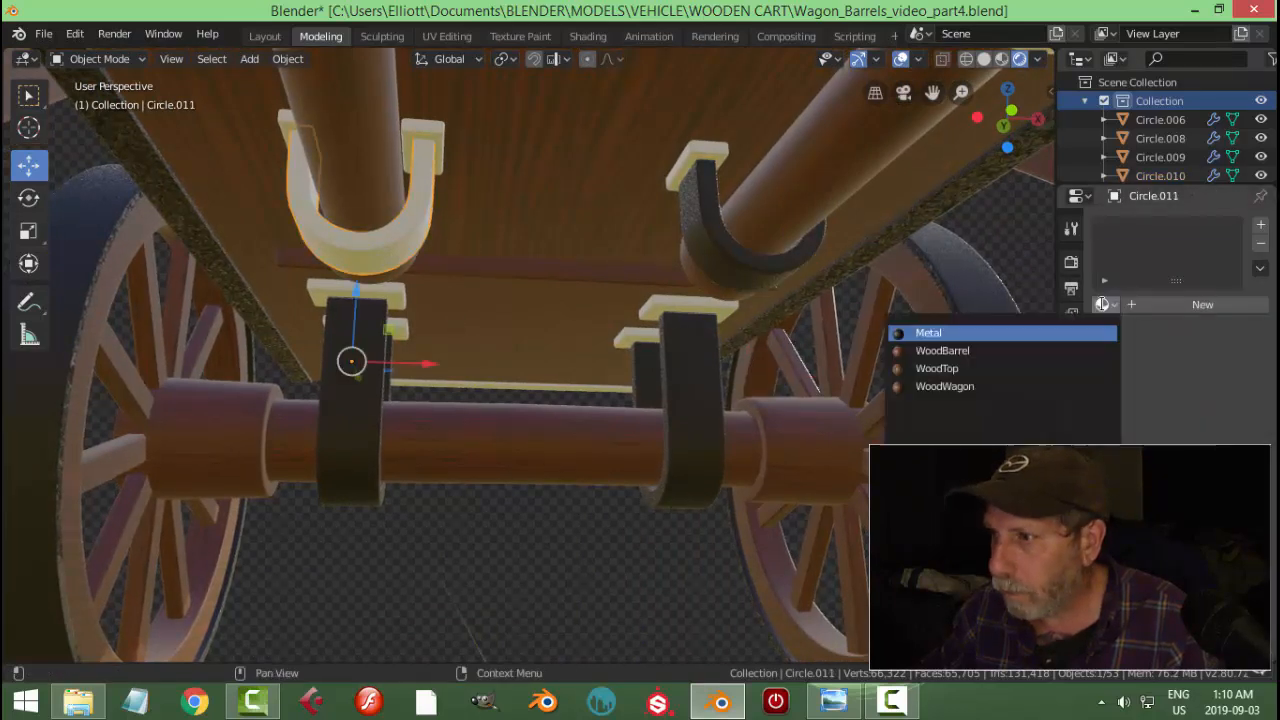
# Give the bracket Metal, then unwrap the axle block and assign WoodWagon to it
pyautogui.click(928, 332)
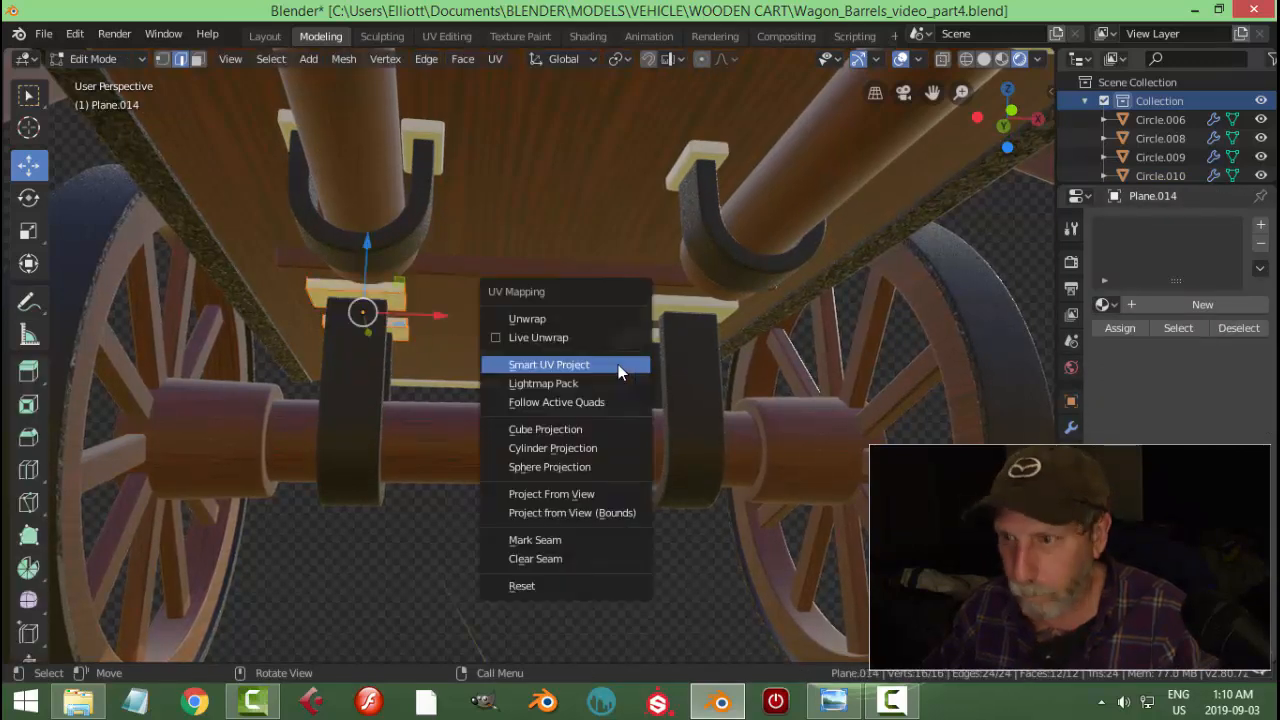
pyautogui.click(548, 364)
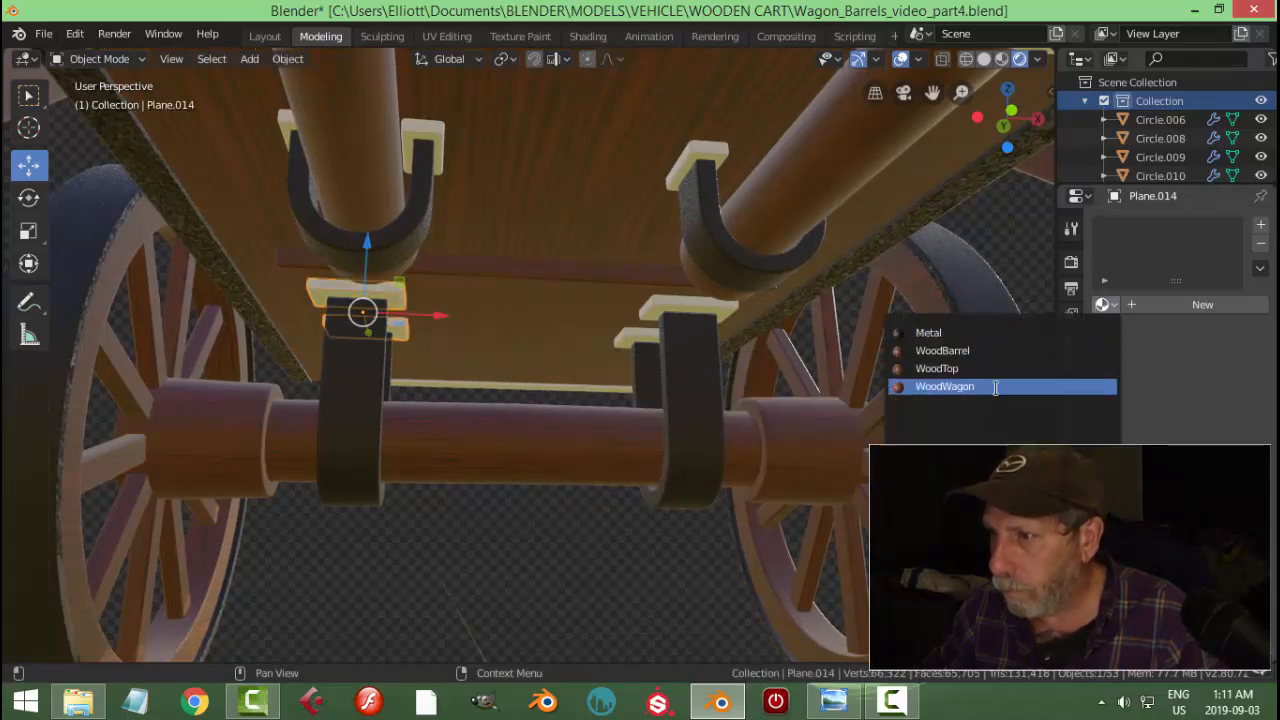
pyautogui.click(944, 386)
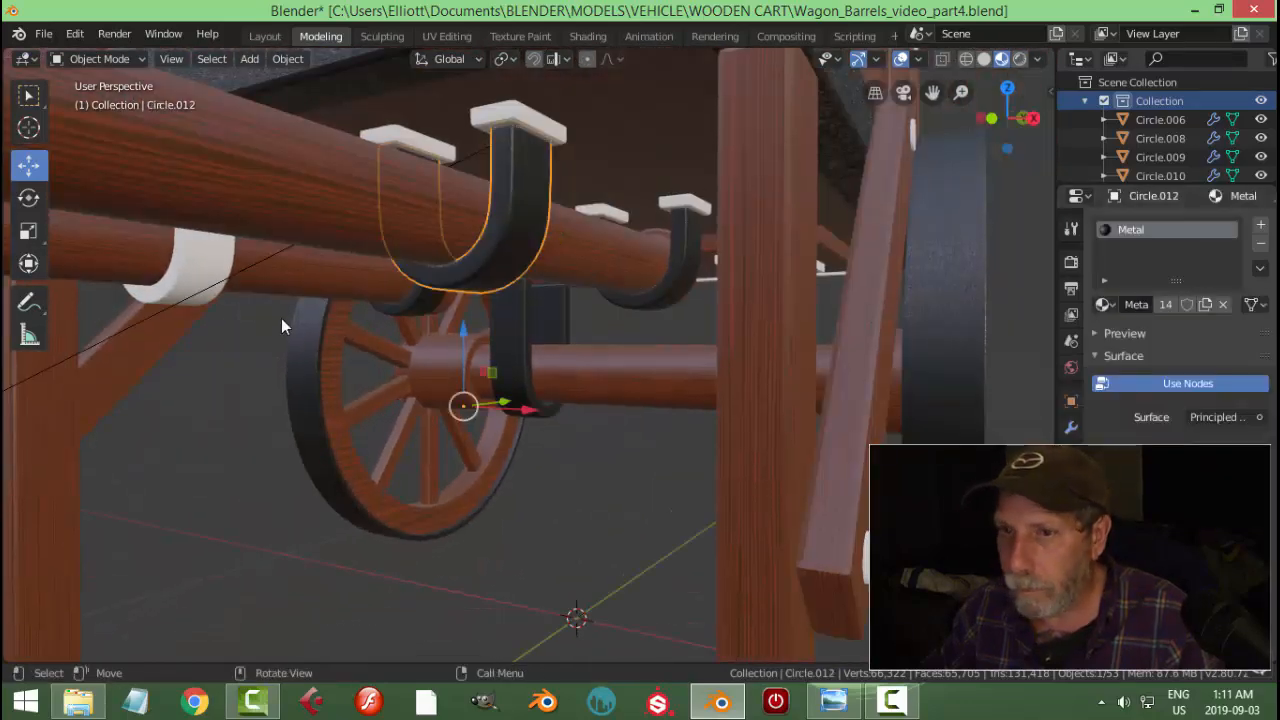
# Assign Metal to the next shaft U-bracket and select a pale bracket cap
pyautogui.click(176, 250)
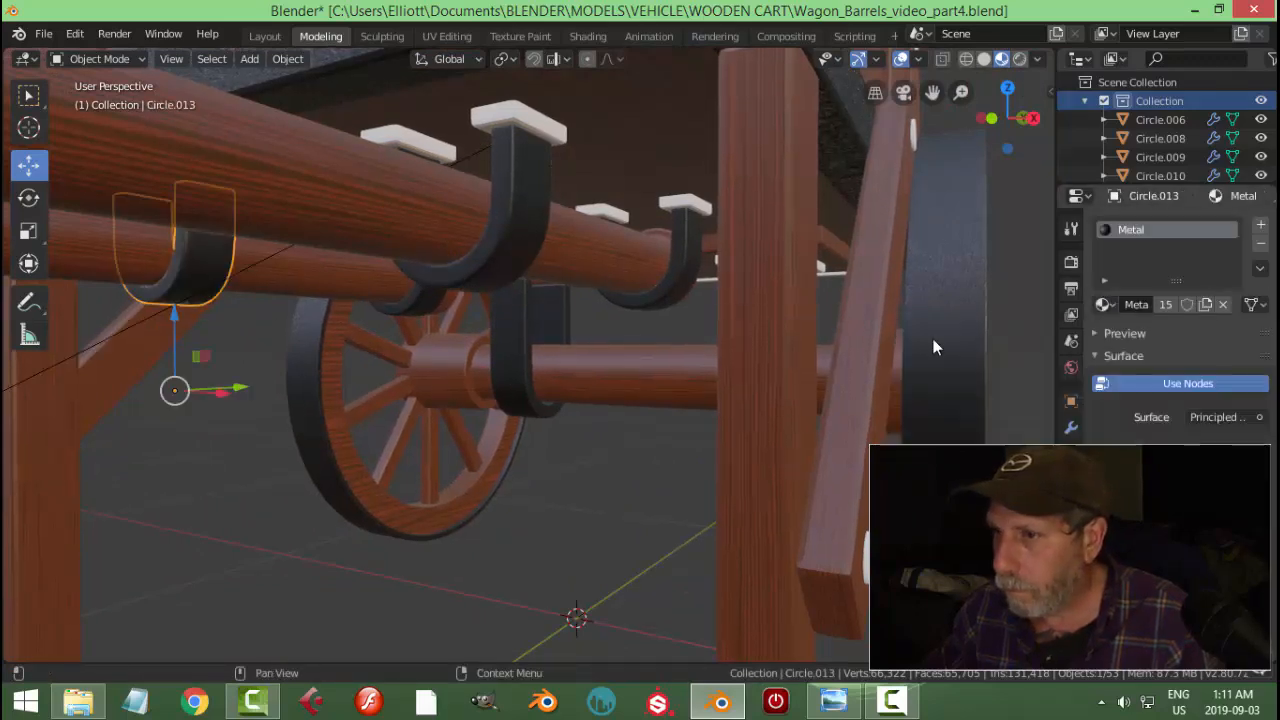
pyautogui.click(510, 120)
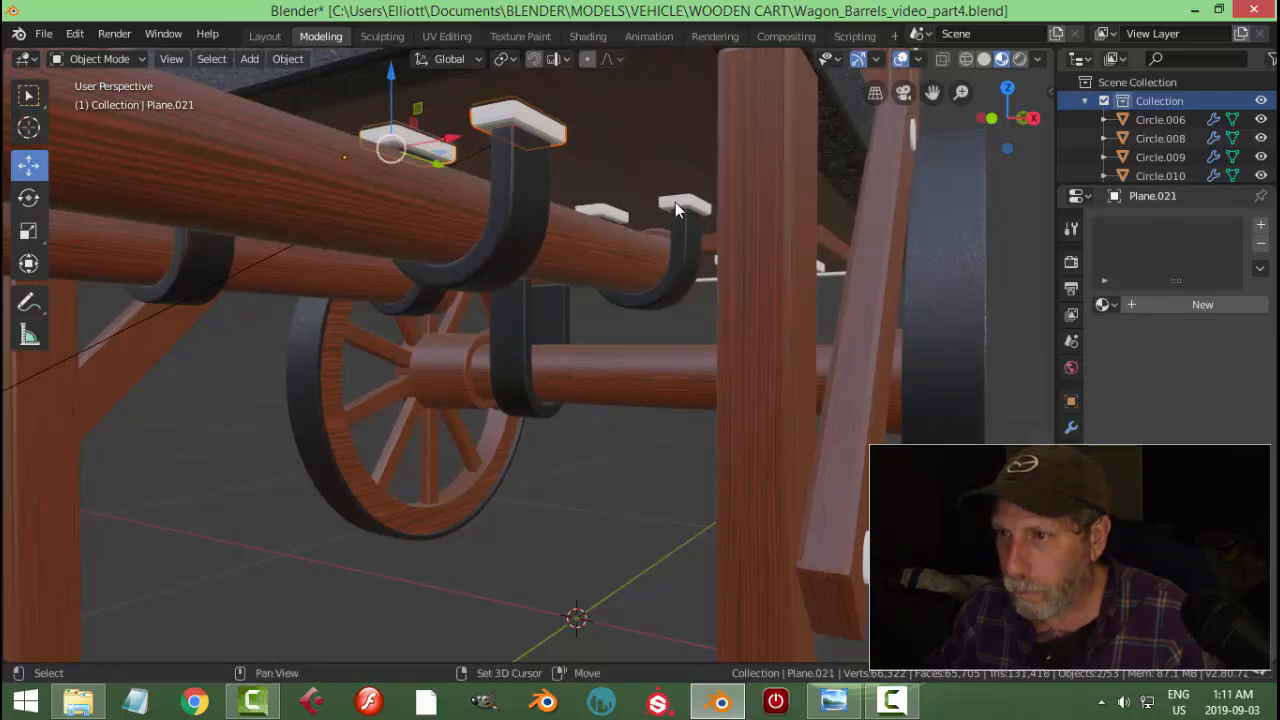
pyautogui.moveTo(688, 212)
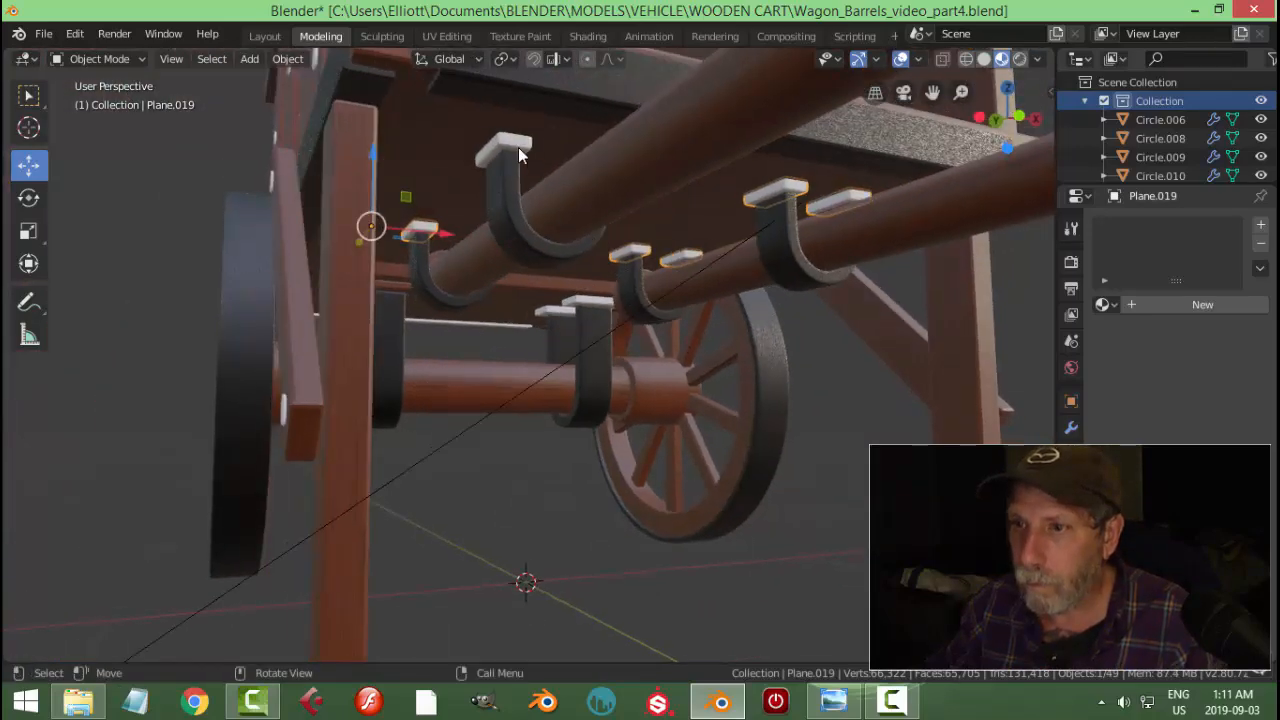
# Smart UV Project the bracket cap blocks and assign WoodWagon, repeating for the next caps
pyautogui.click(516, 150)
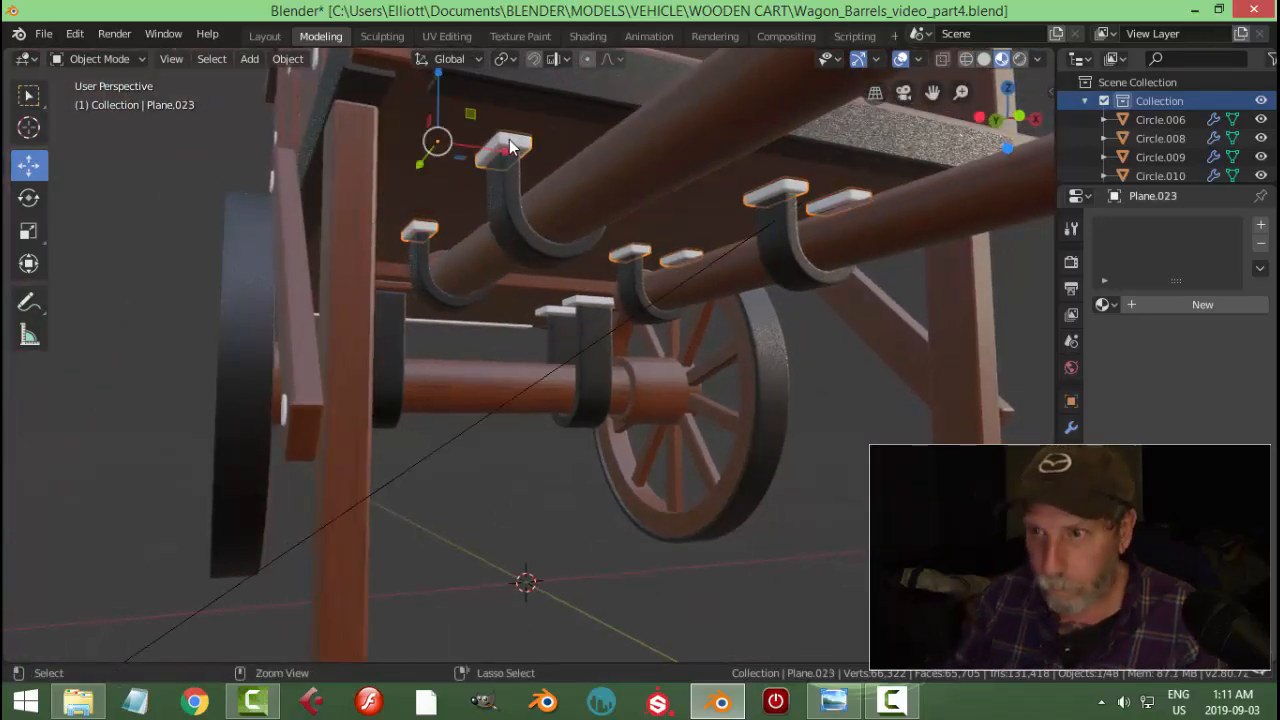
pyautogui.press('Tab')
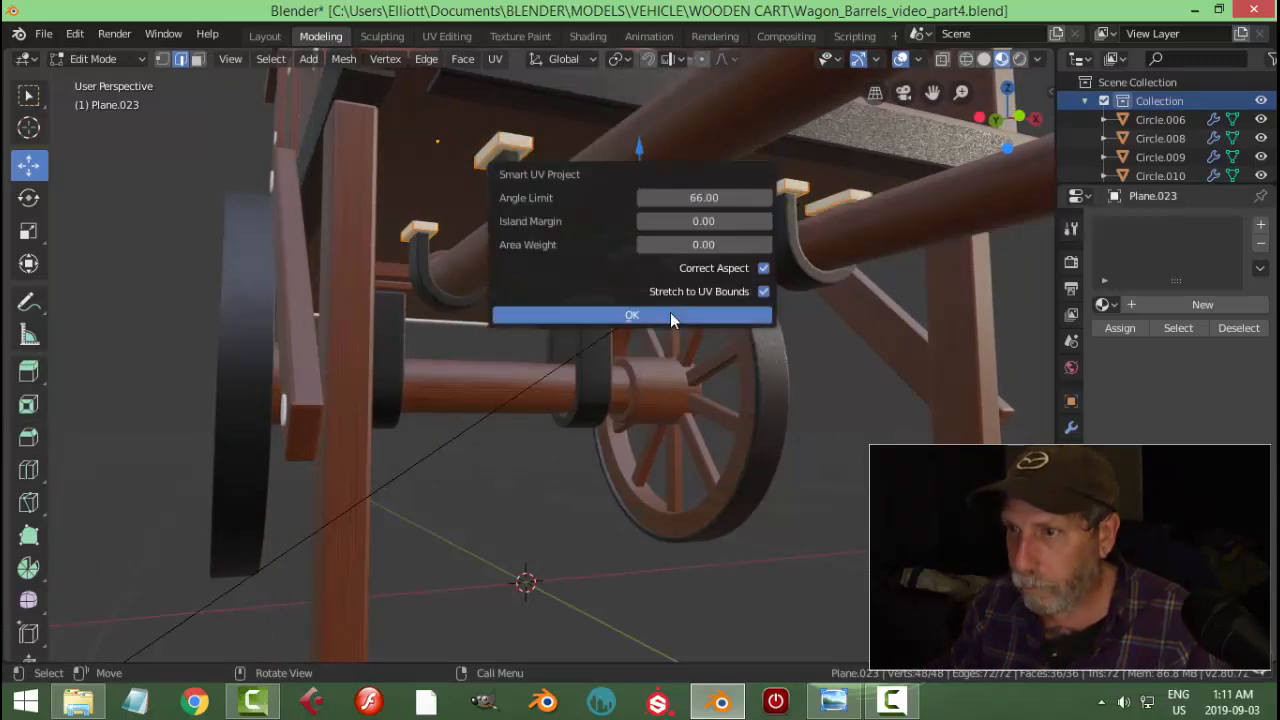
pyautogui.click(632, 316)
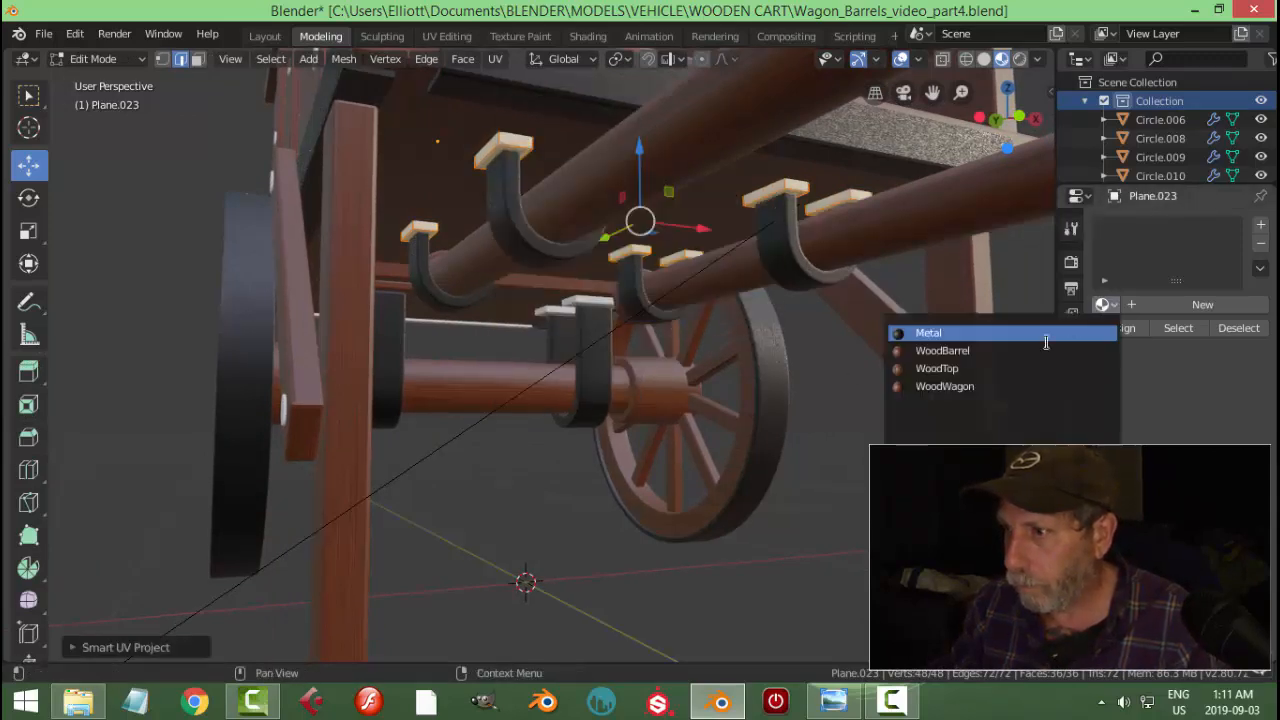
pyautogui.click(944, 386)
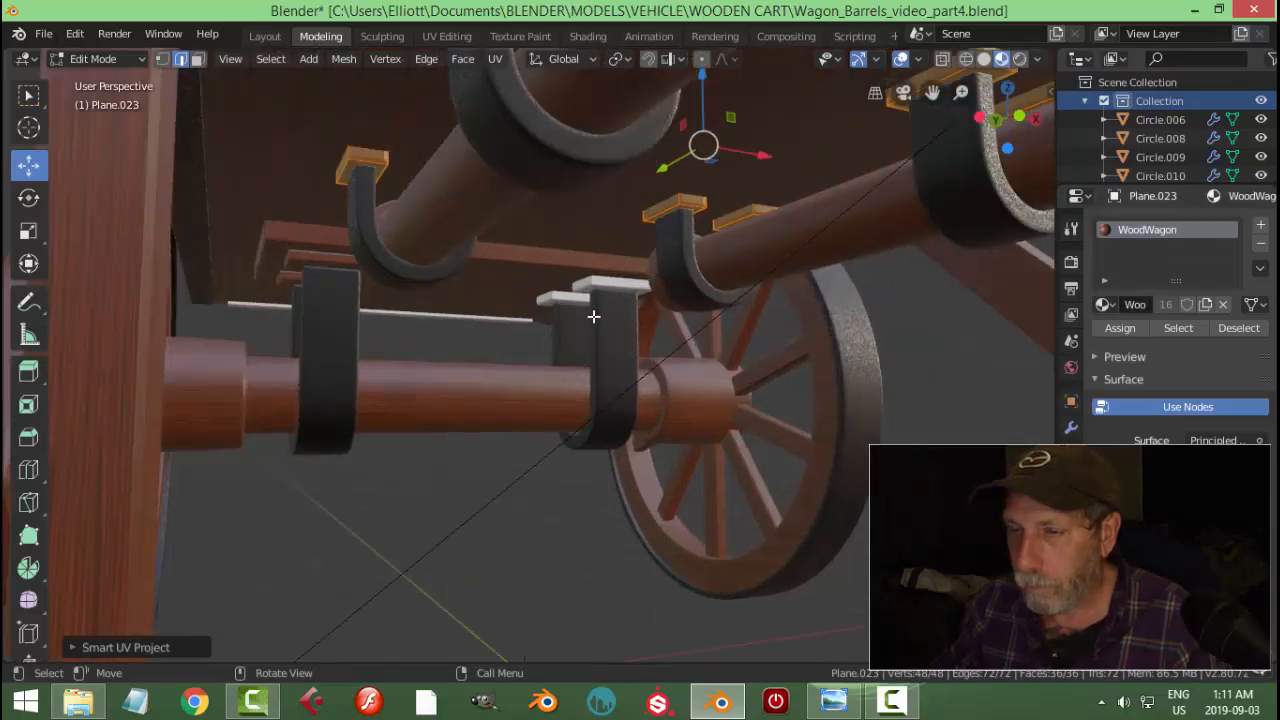
pyautogui.press('Tab')
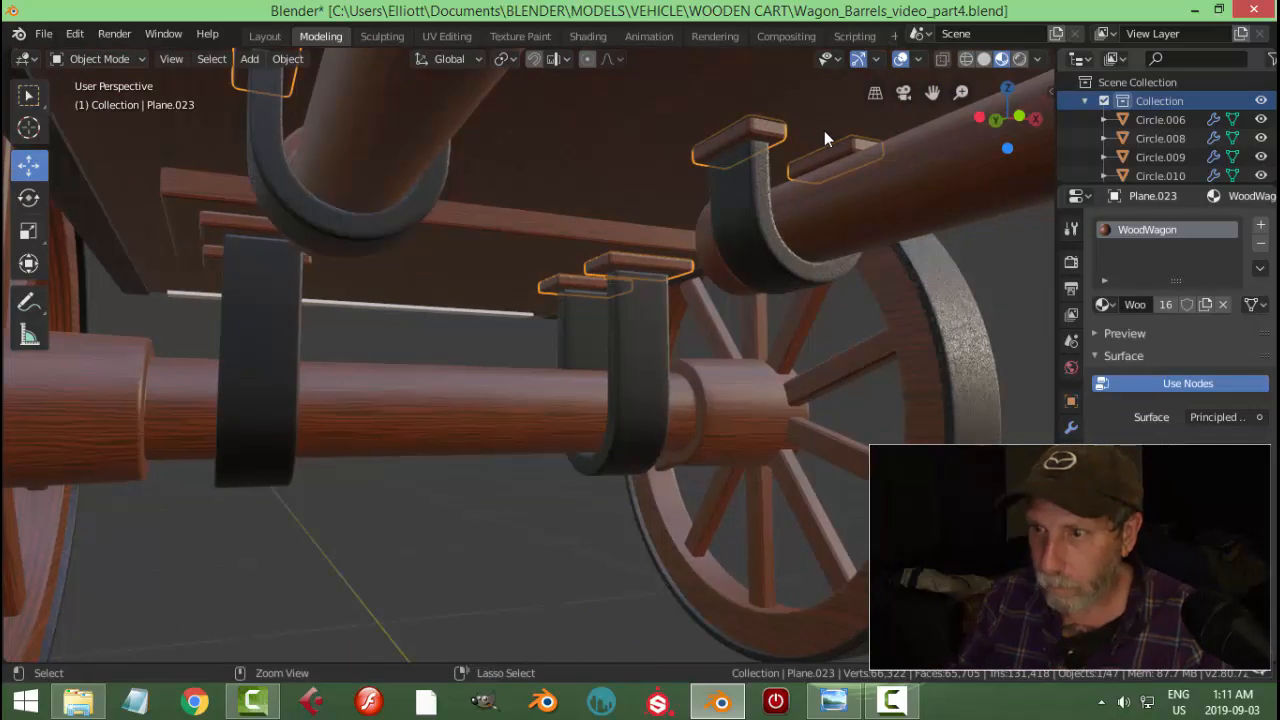
pyautogui.press('Tab')
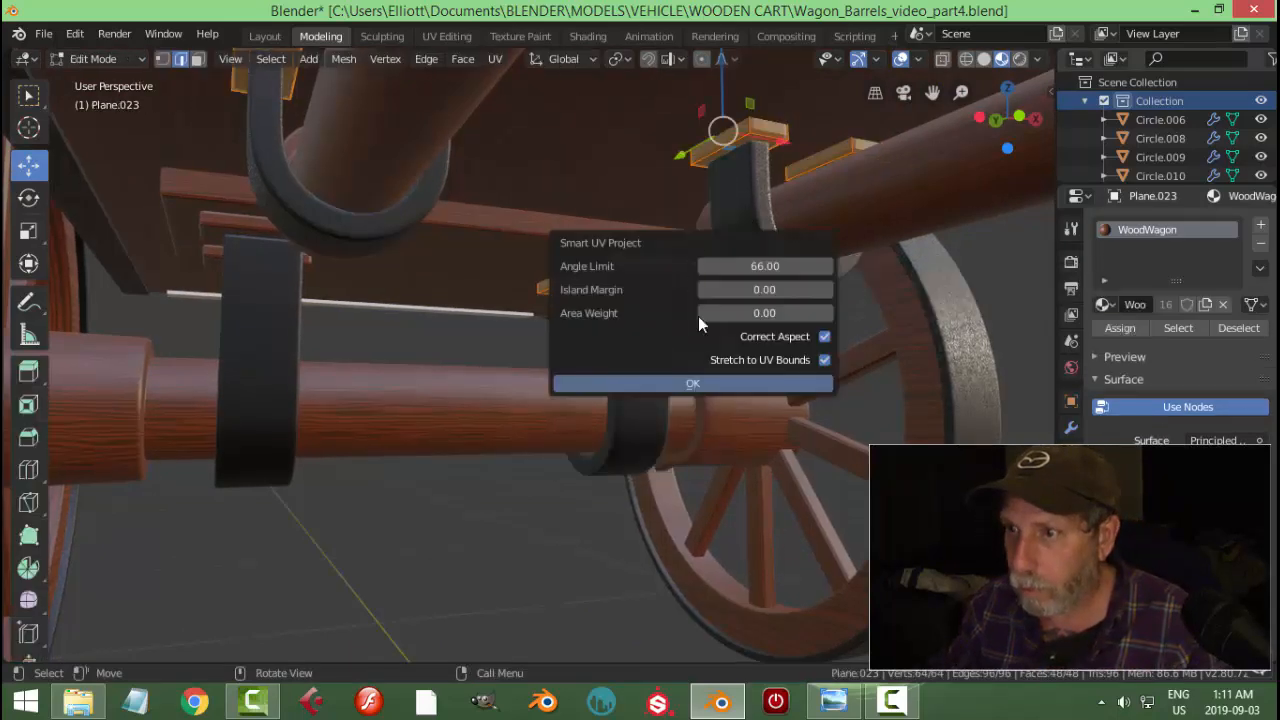
pyautogui.click(692, 384)
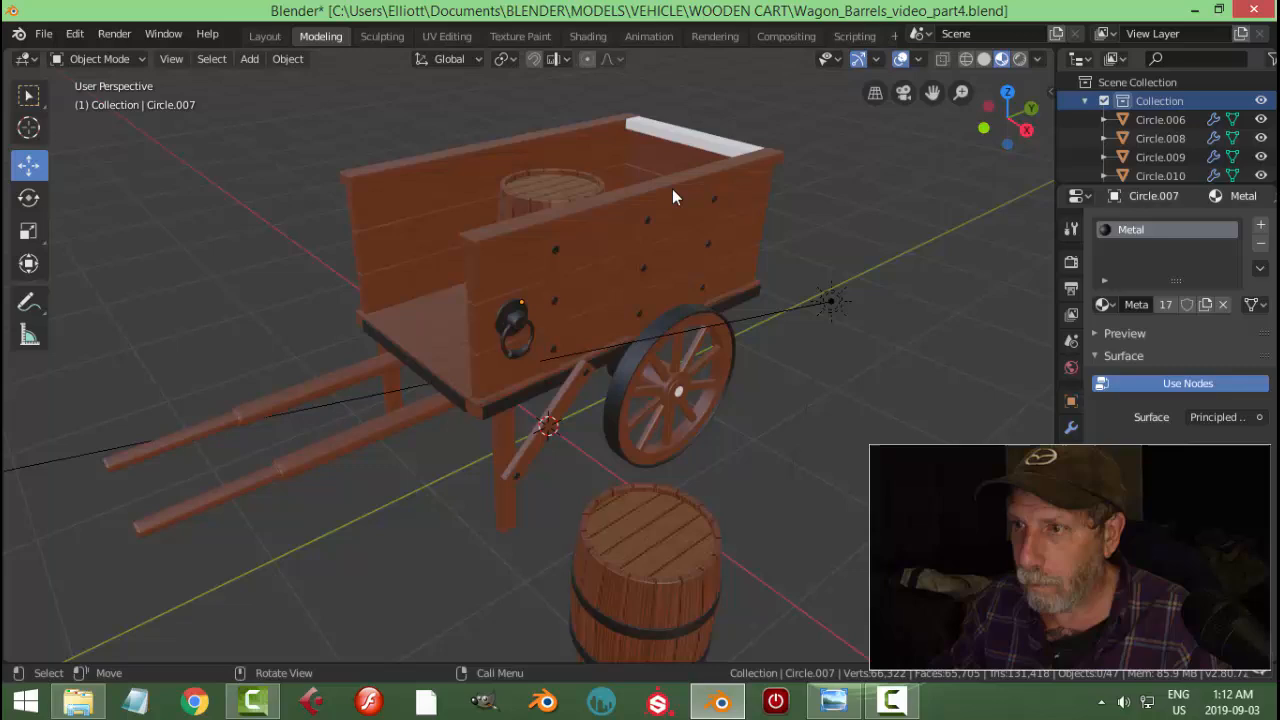
# Smart UV Project the top rail in Edit Mode so it shows wood grain
pyautogui.press('Tab')
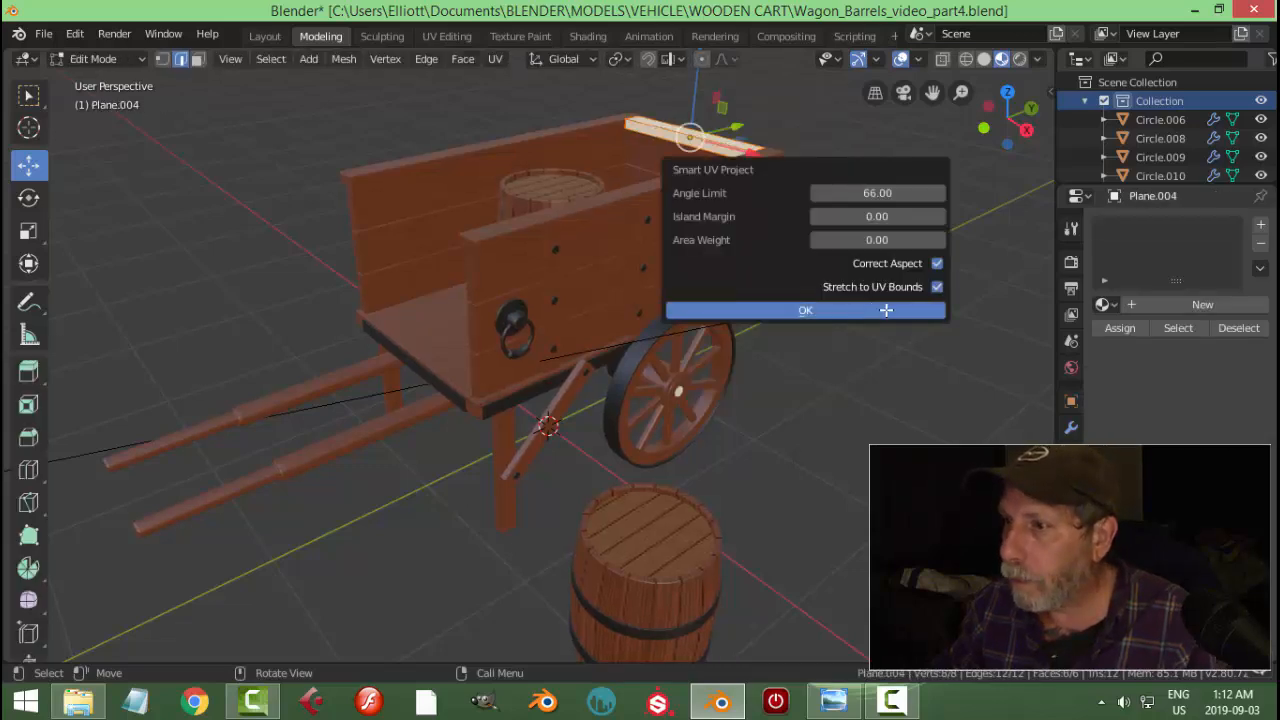
pyautogui.click(804, 310)
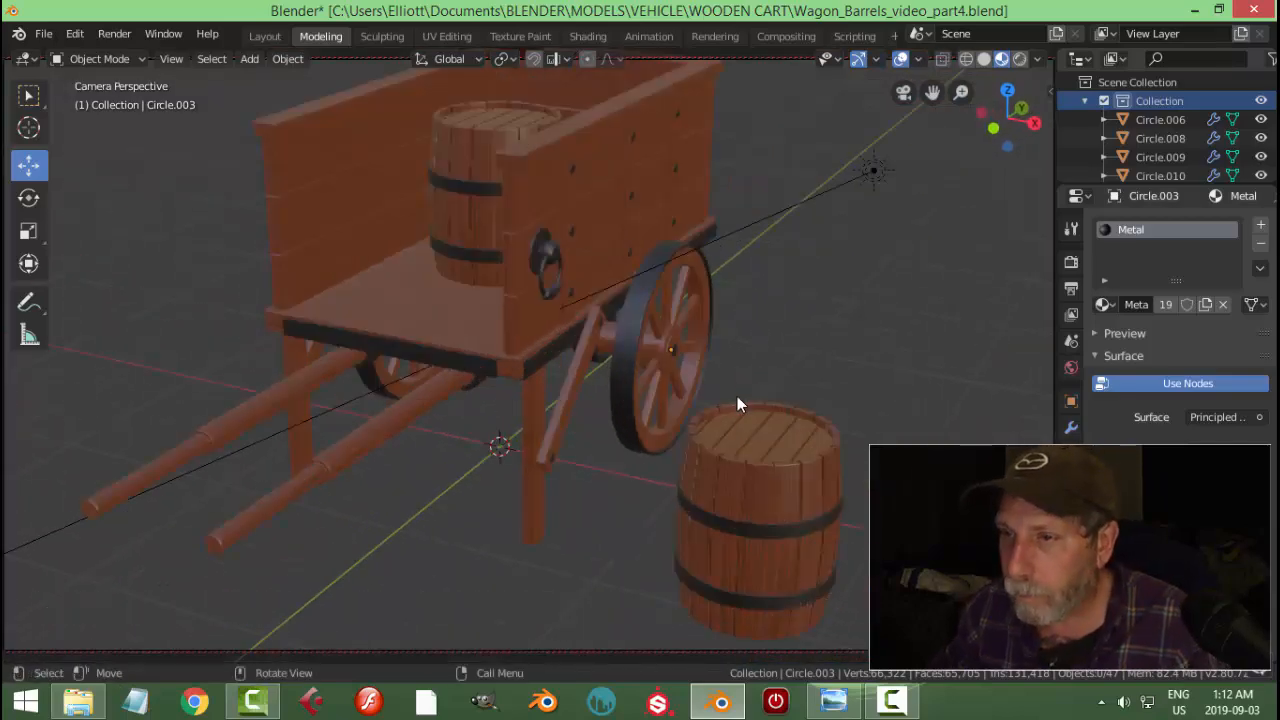
# Adjust the camera framing of the cart and make the Sun lamp active
pyautogui.moveTo(740, 404); pyautogui.dragTo(724, 408)
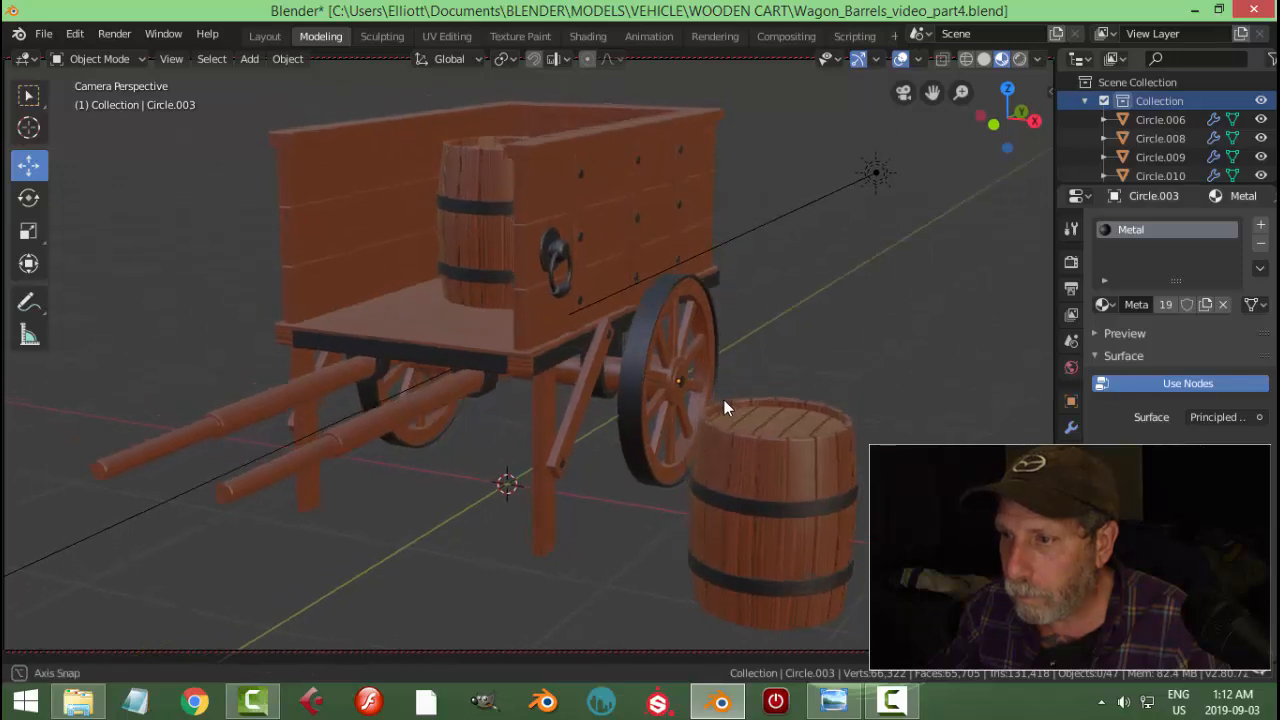
pyautogui.moveTo(726, 408); pyautogui.dragTo(876, 184)
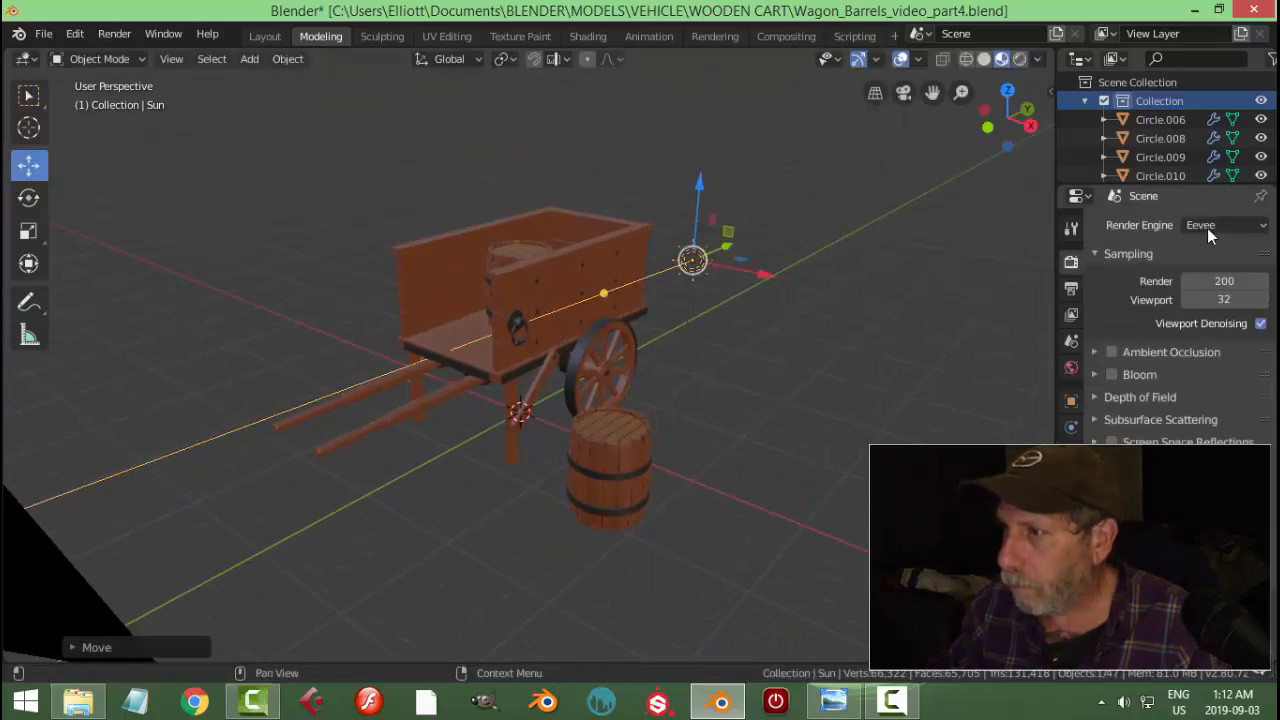
# Set the render engine to Cycles and preview the scene rendered from the camera
pyautogui.click(1224, 224)
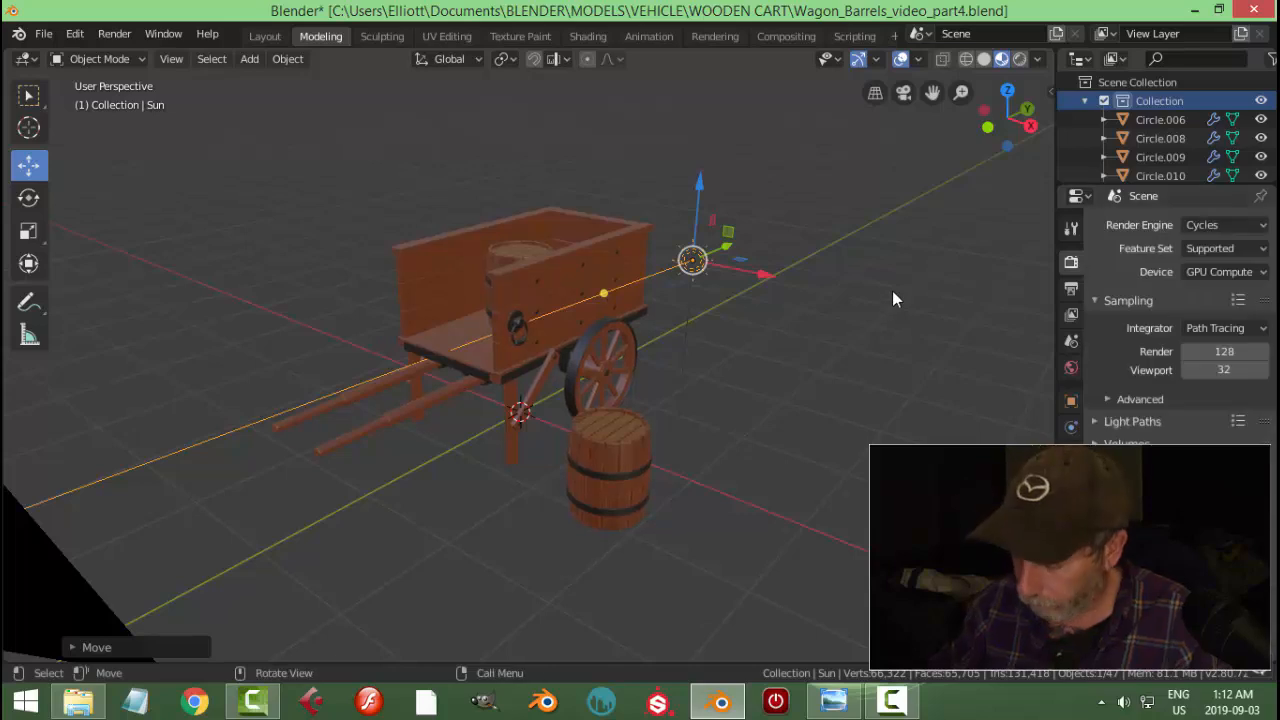
pyautogui.press('KP_0')
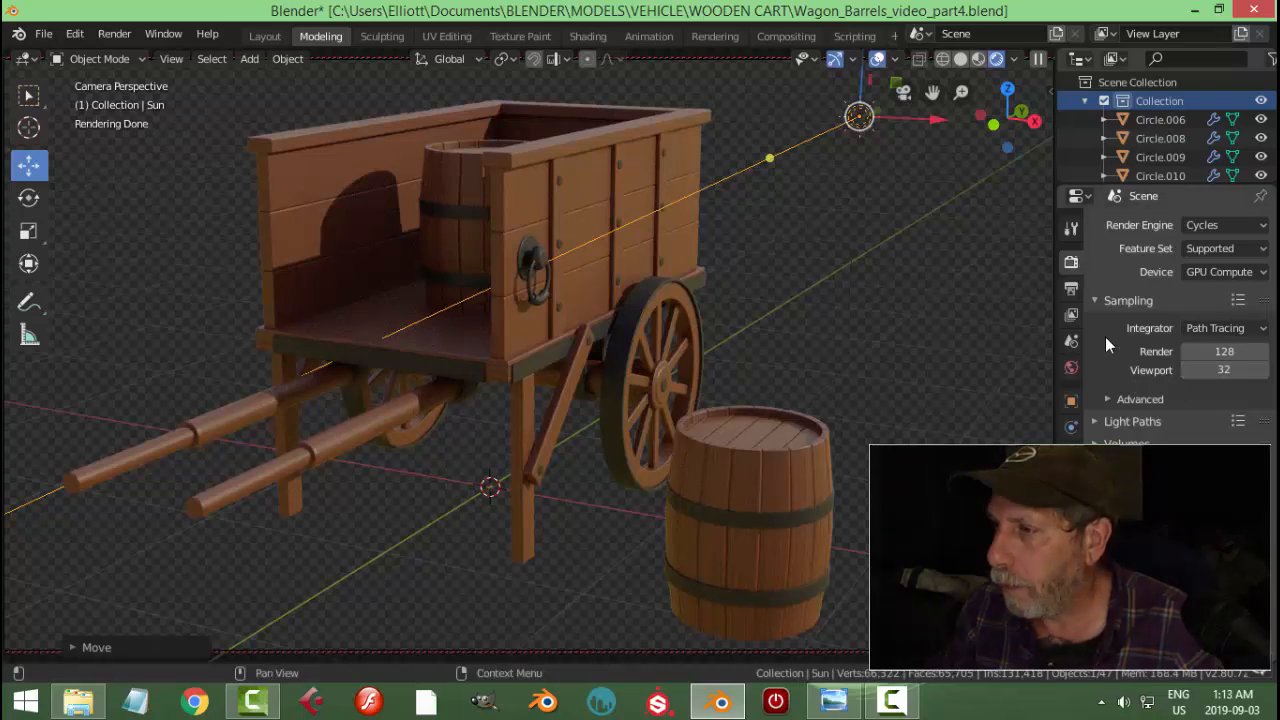
pyautogui.click(956, 60)
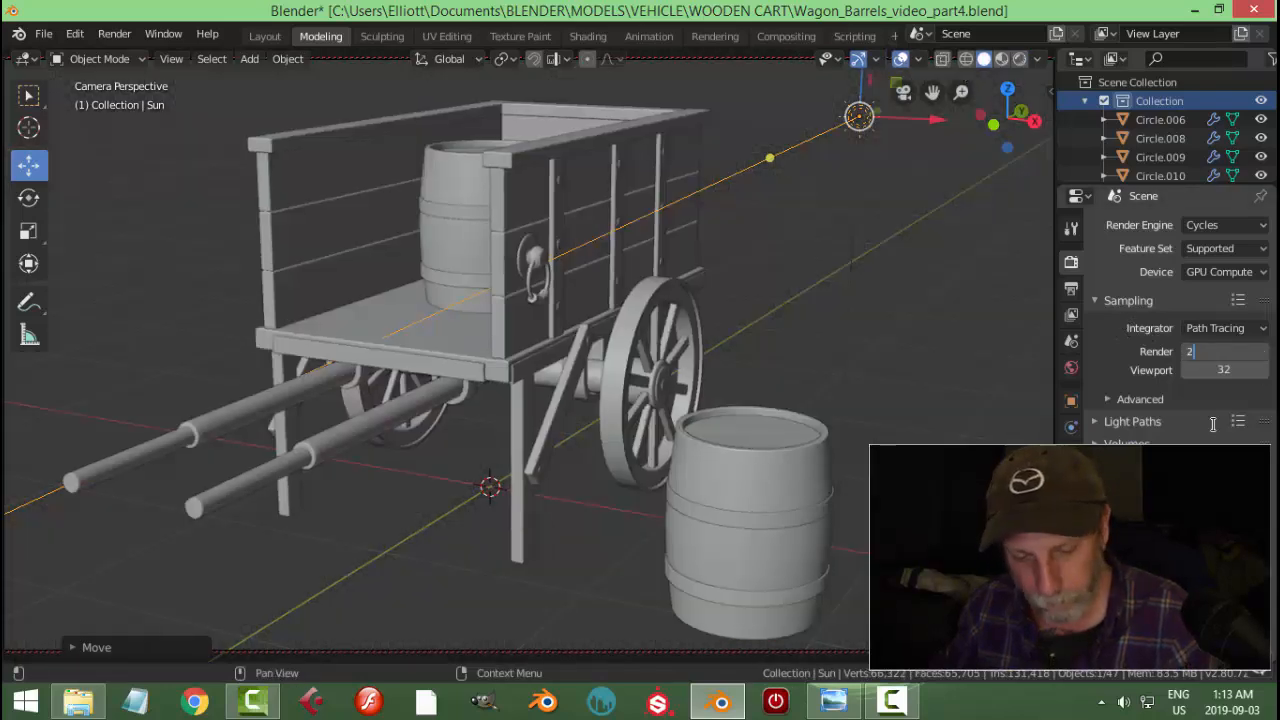
# Set Render samples to 250 and output resolution to 75% of 1920×1080
pyautogui.write('250')
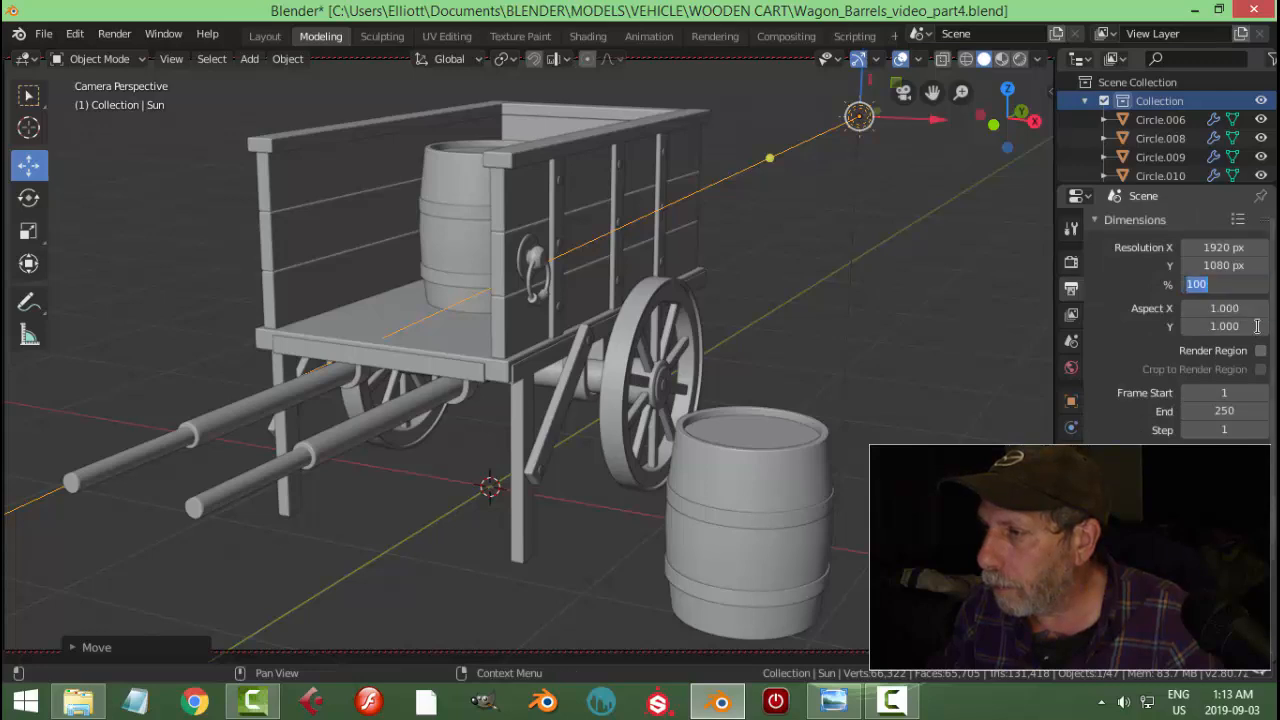
pyautogui.write('75')
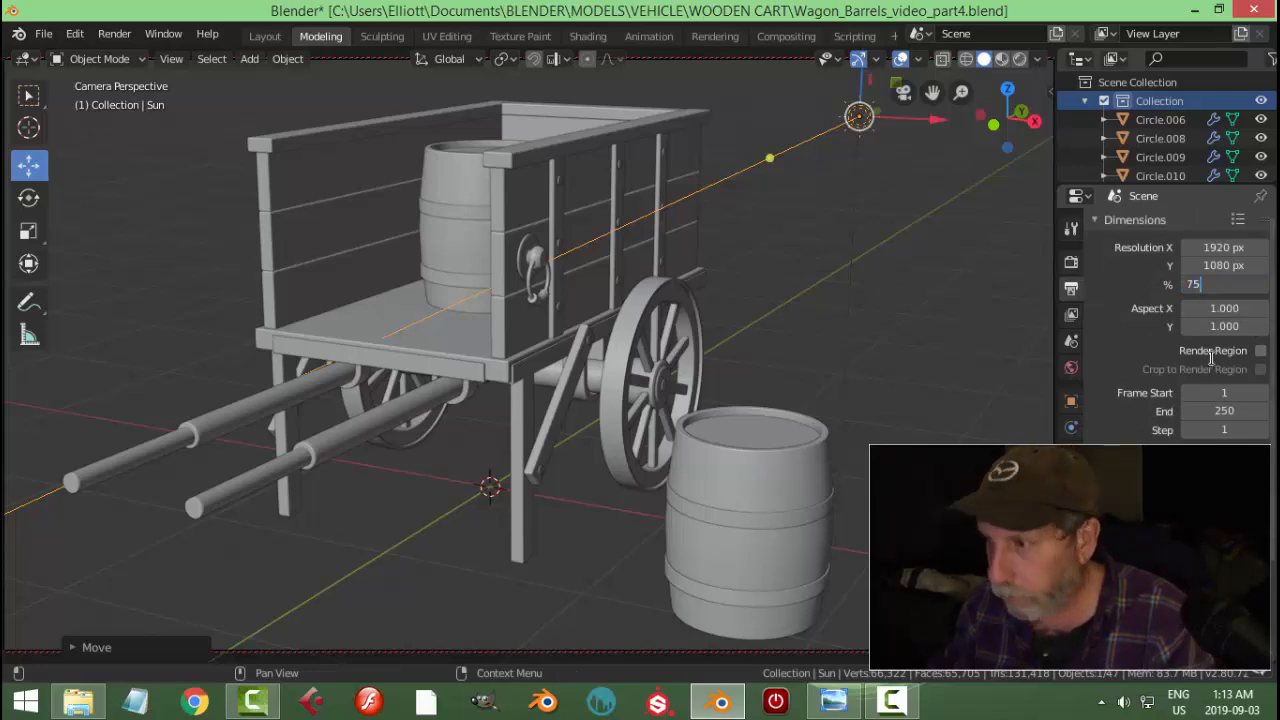